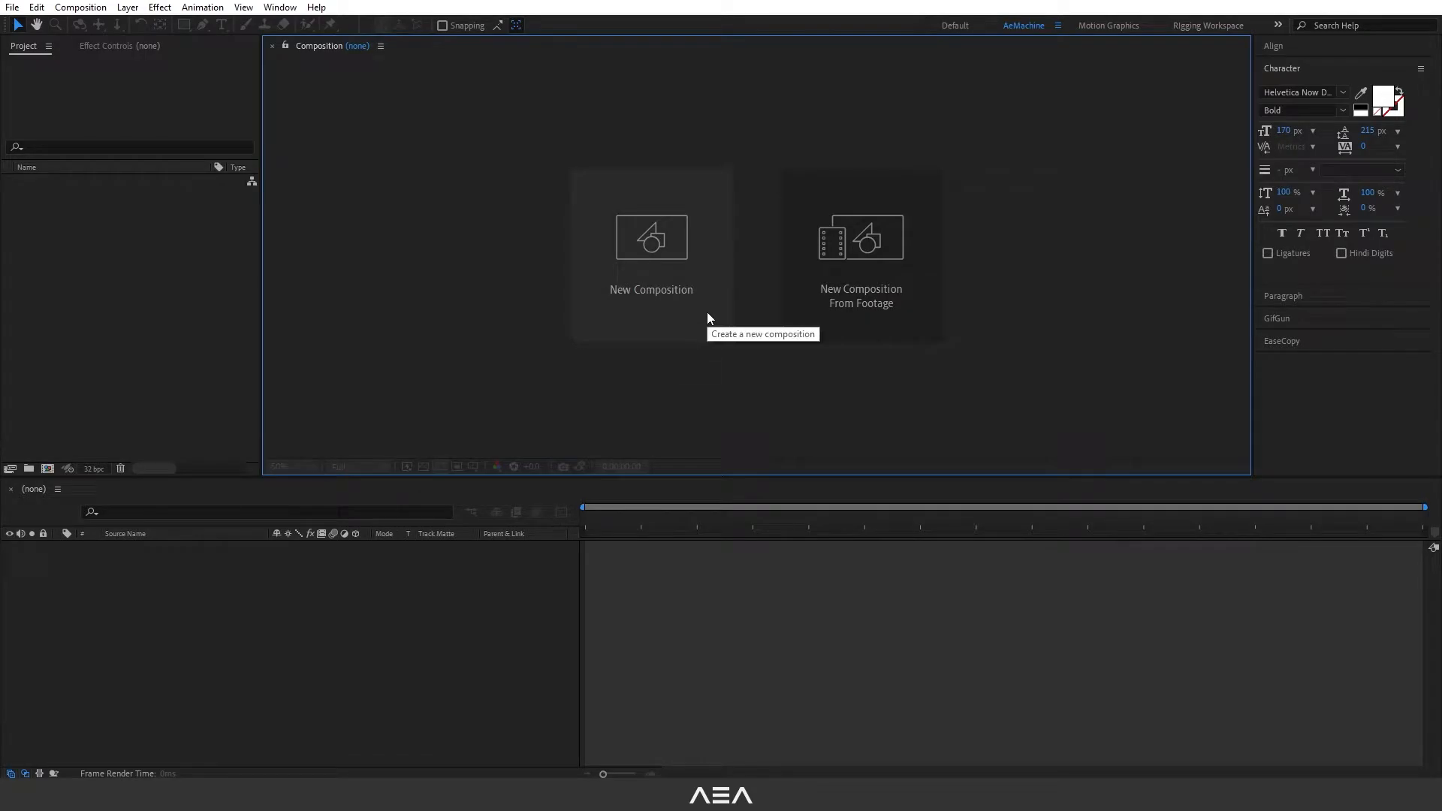
Create a new HD 1920×1080, 24 fps composition named 'typewriter text animation'
{"action": "left_click", "coordinate": [651, 256]}
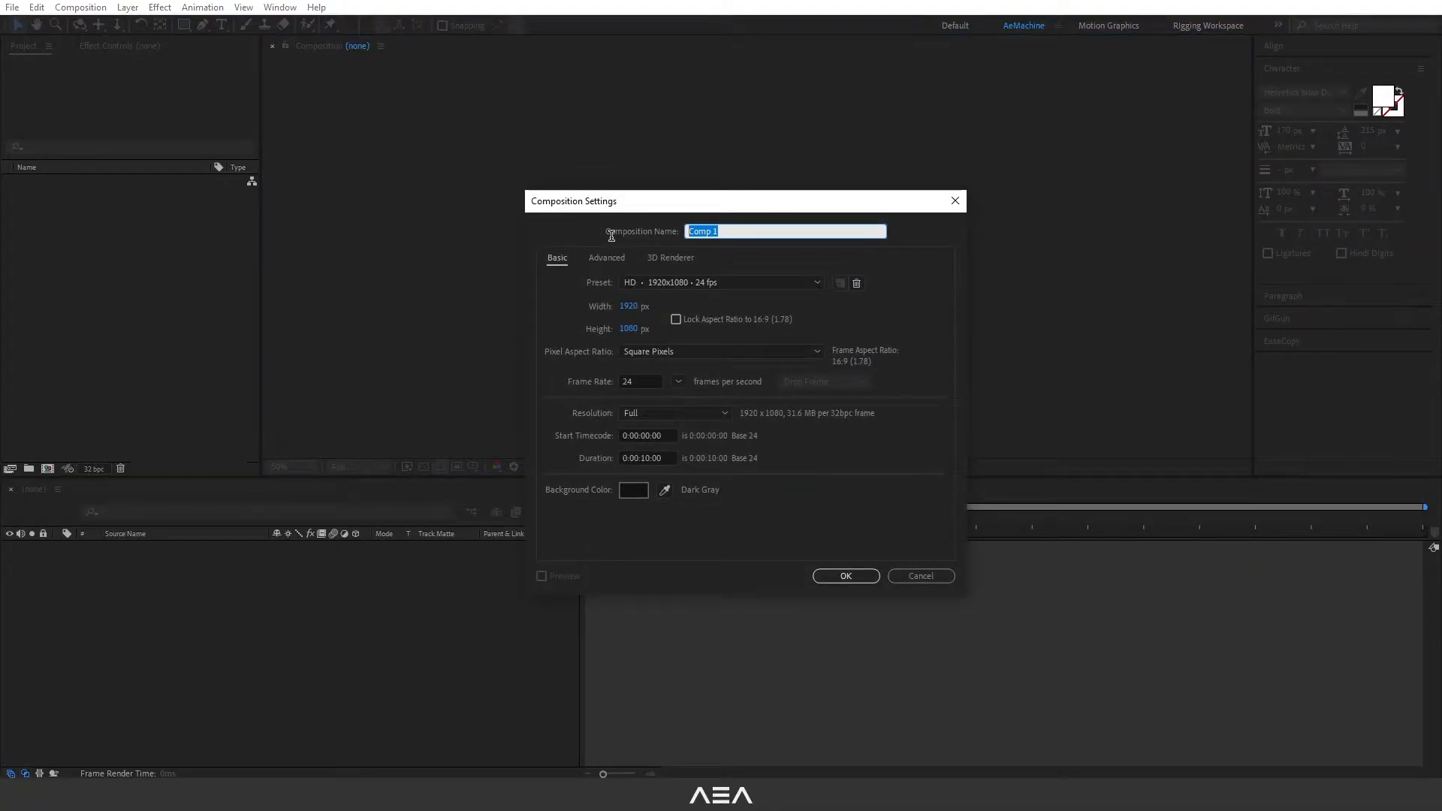
{"action": "type", "text": "typewriter"}
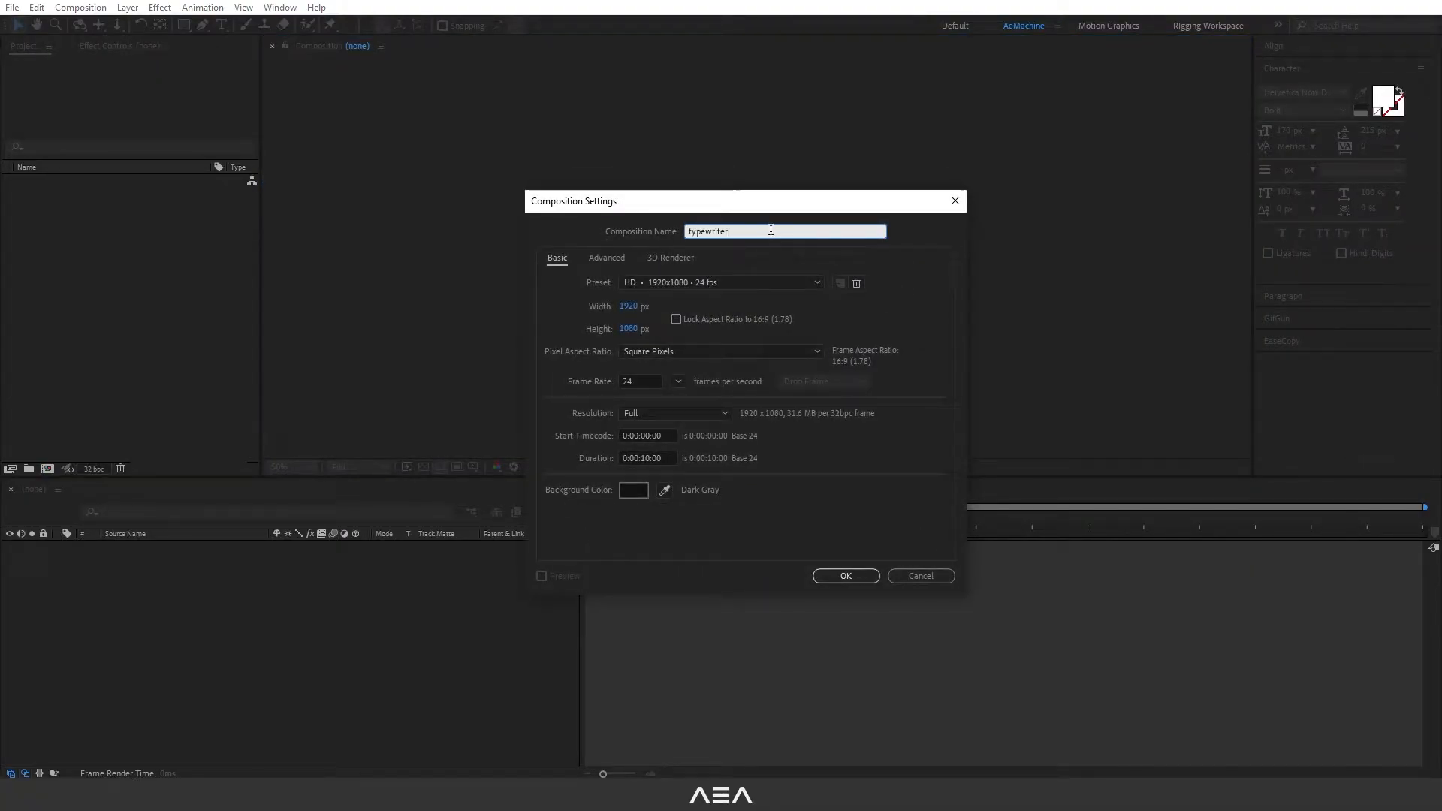
{"action": "type", "text": "text animation"}
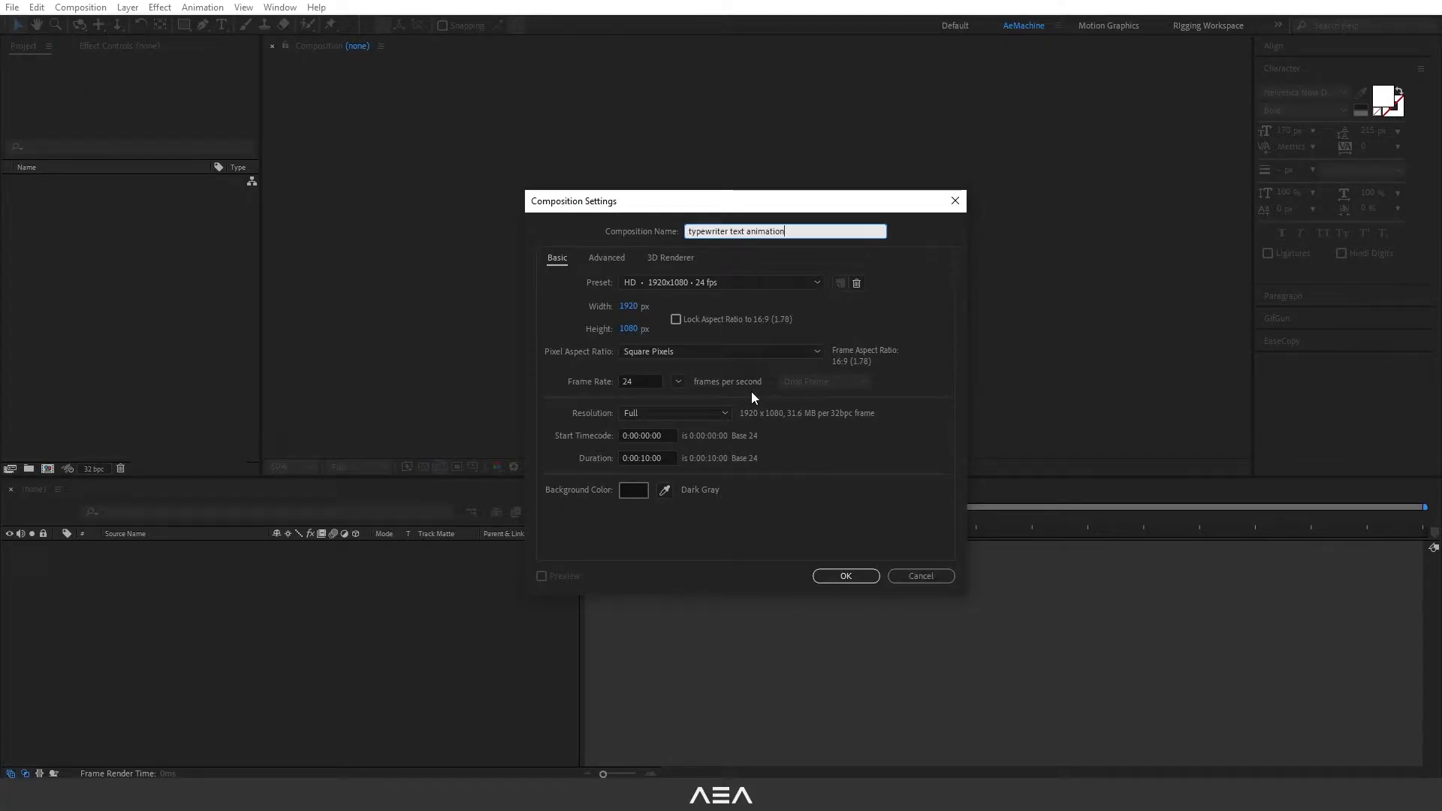
{"action": "left_click", "coordinate": [846, 577]}
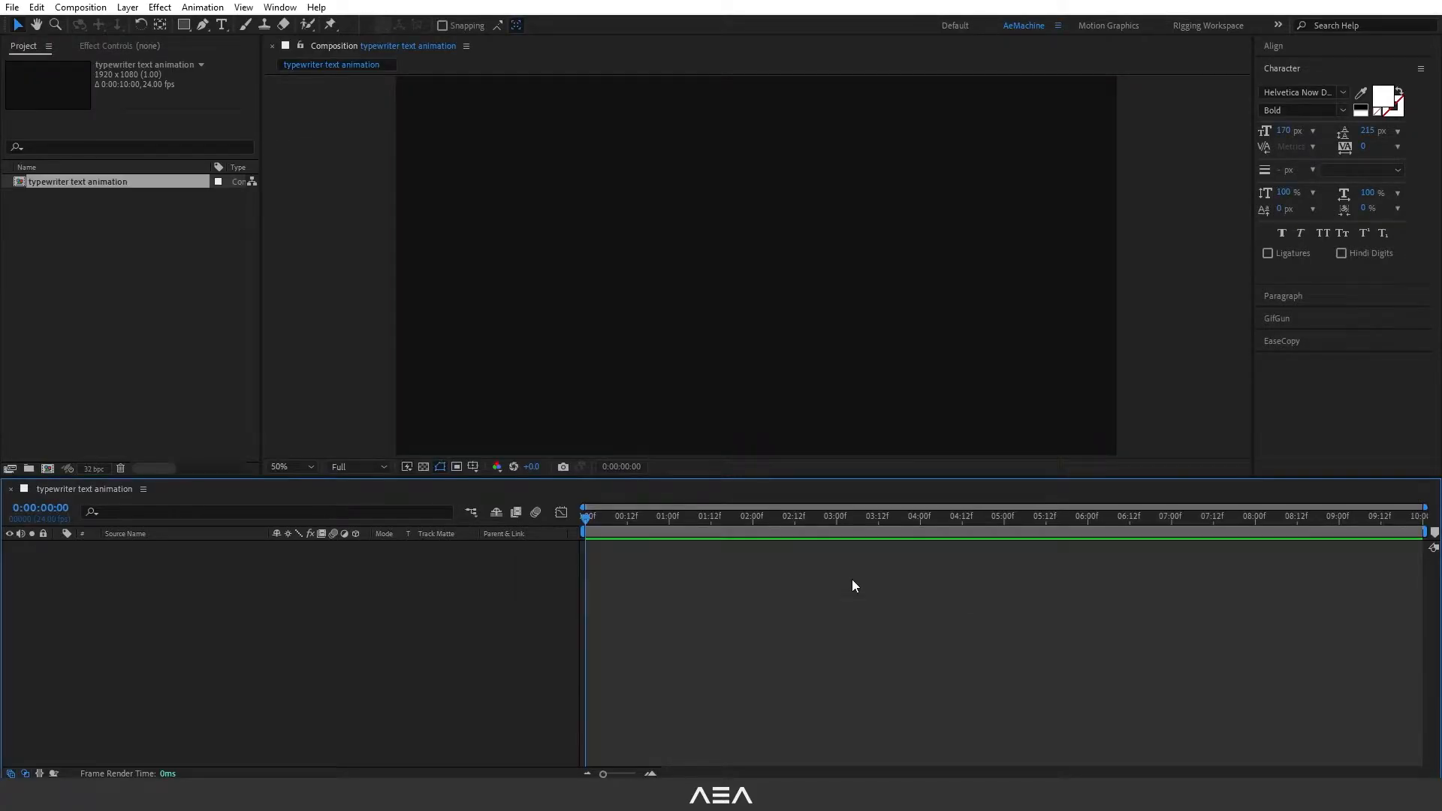
{"action": "mouse_move", "coordinate": [298, 173]}
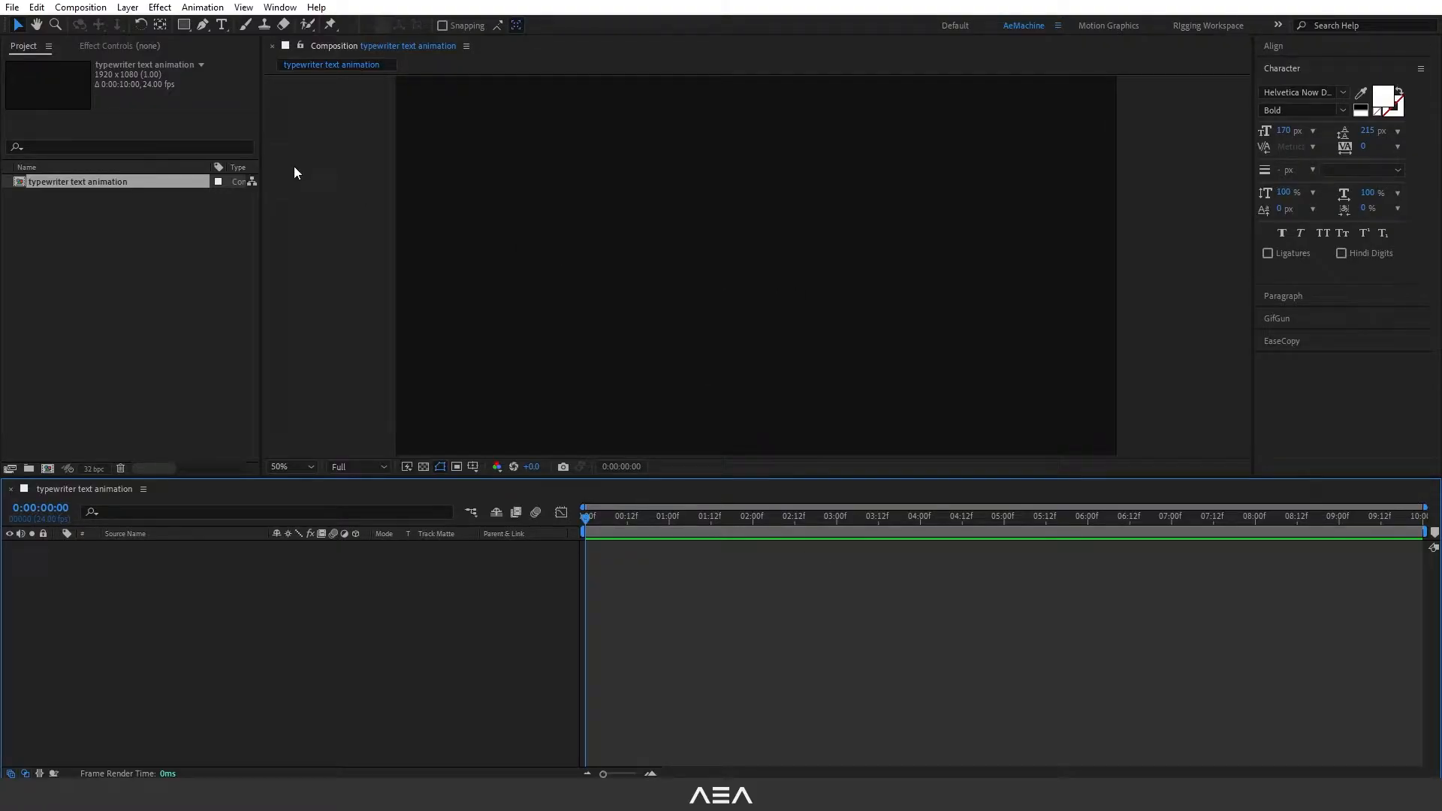
Add a text layer reading 'typewriter', centre it horizontally, and show Effects & Presets
{"action": "left_click", "coordinate": [222, 26]}
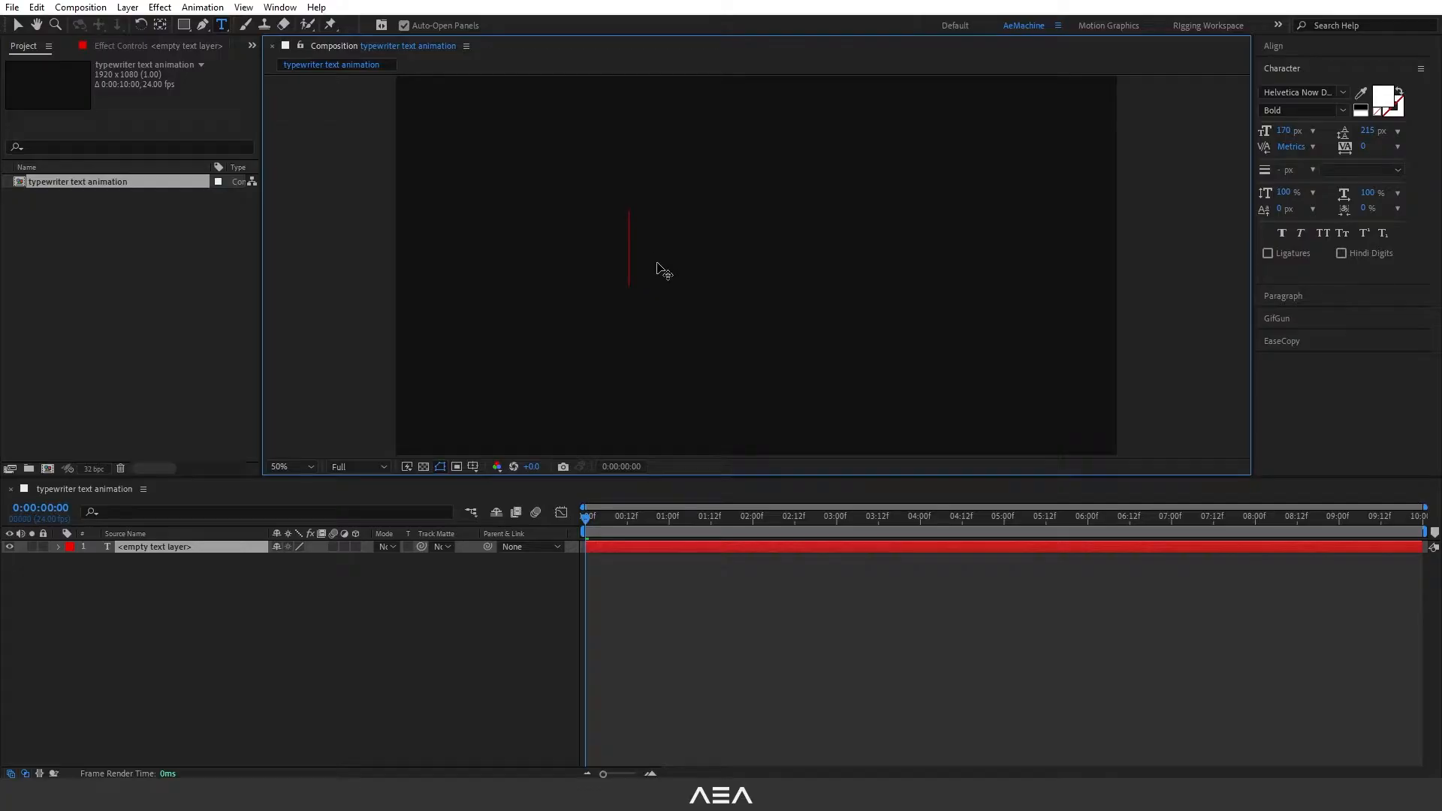
{"action": "type", "text": "typewriter"}
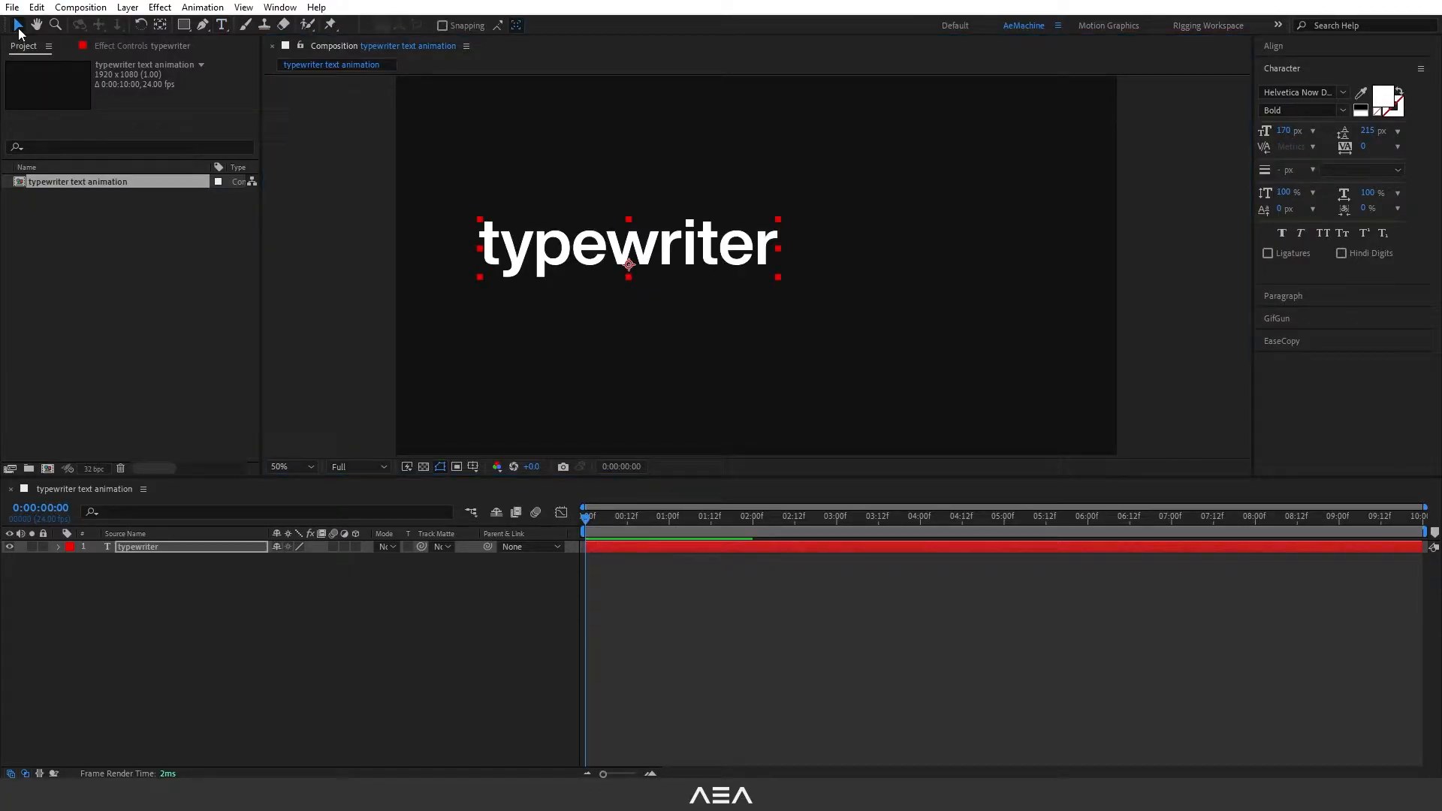
{"action": "key", "text": "ctrl+alt+home"}
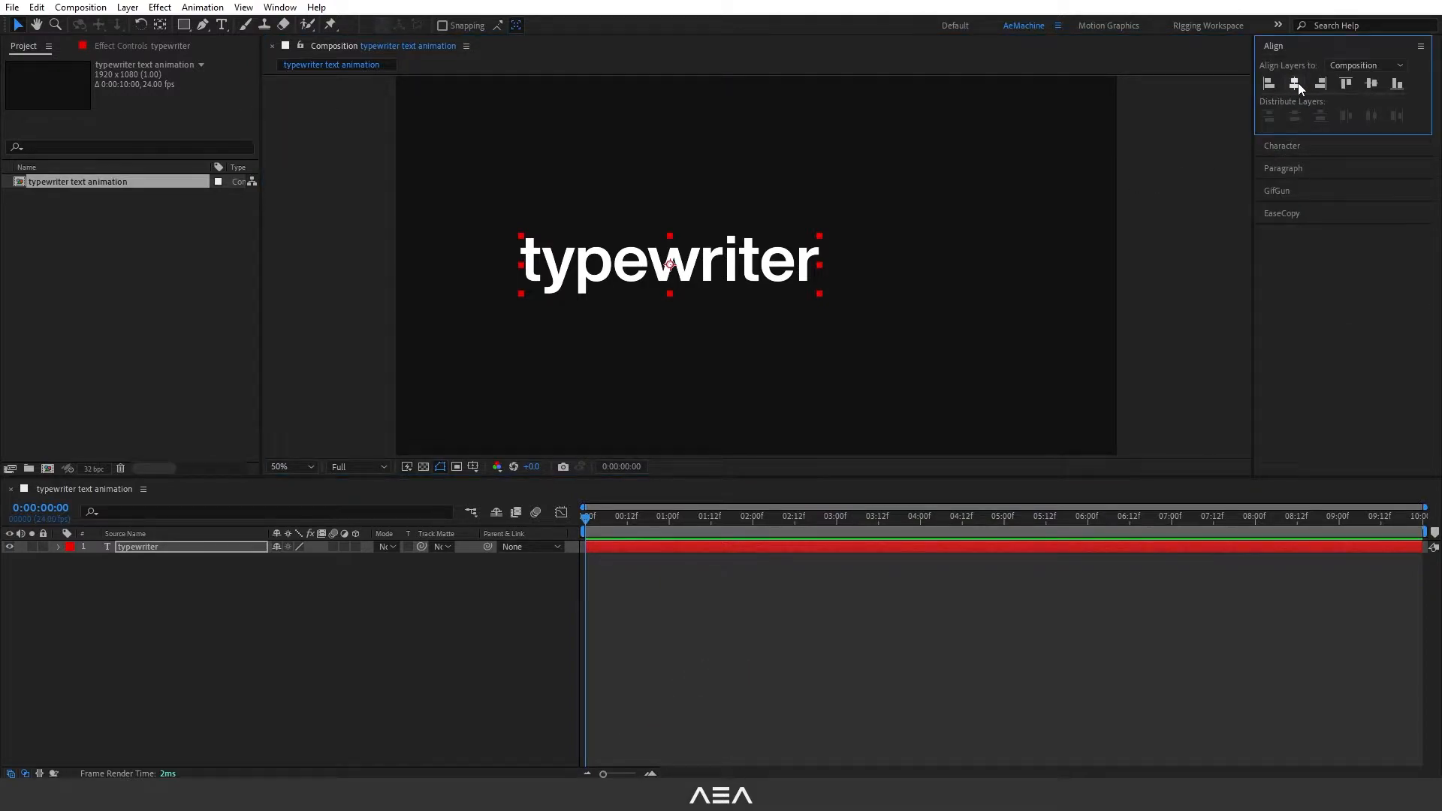
{"action": "left_click", "coordinate": [1295, 83]}
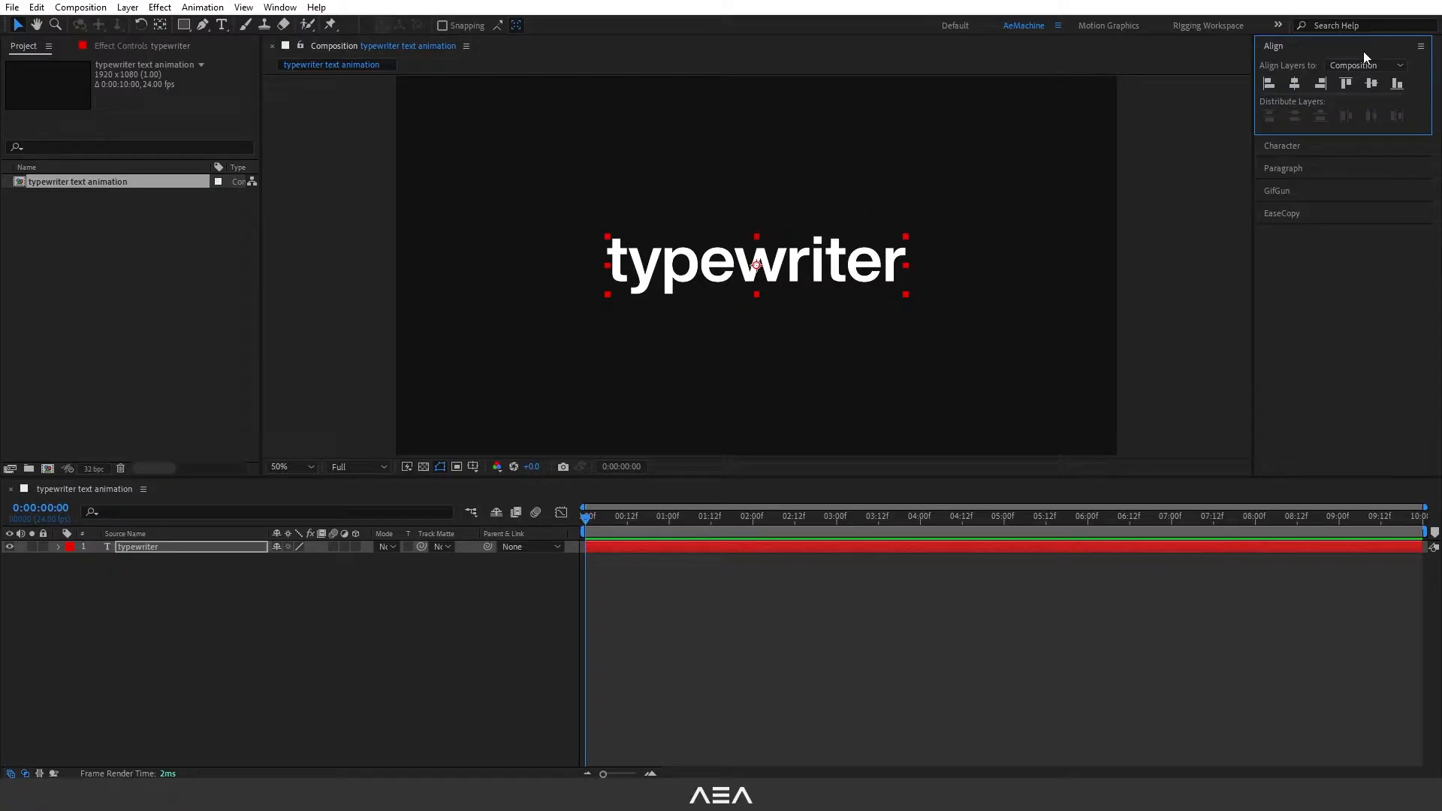
{"action": "left_click", "coordinate": [279, 6]}
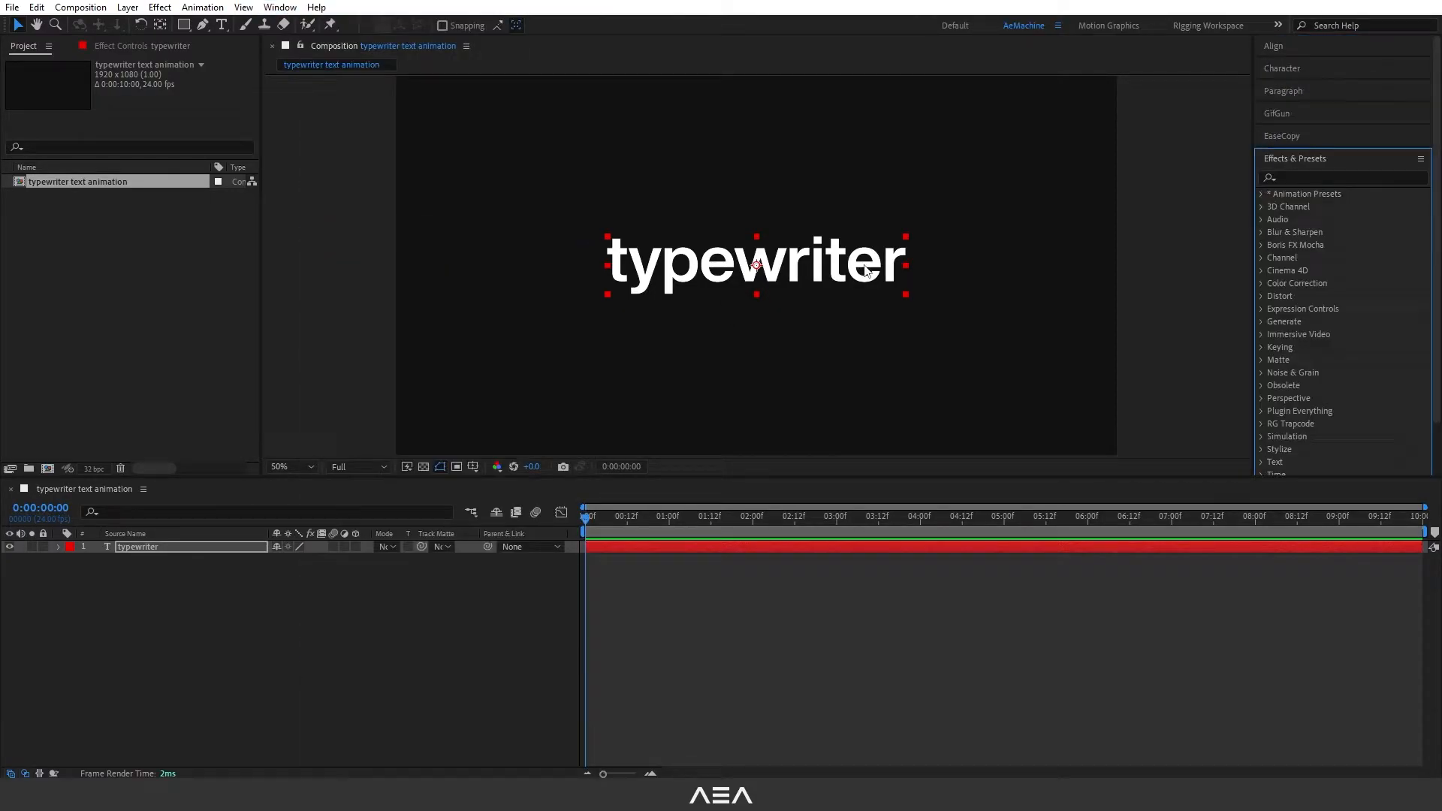
Search Effects & Presets for 'type' to find the Blinking Typewriter Console preset
{"action": "left_click", "coordinate": [1343, 177]}
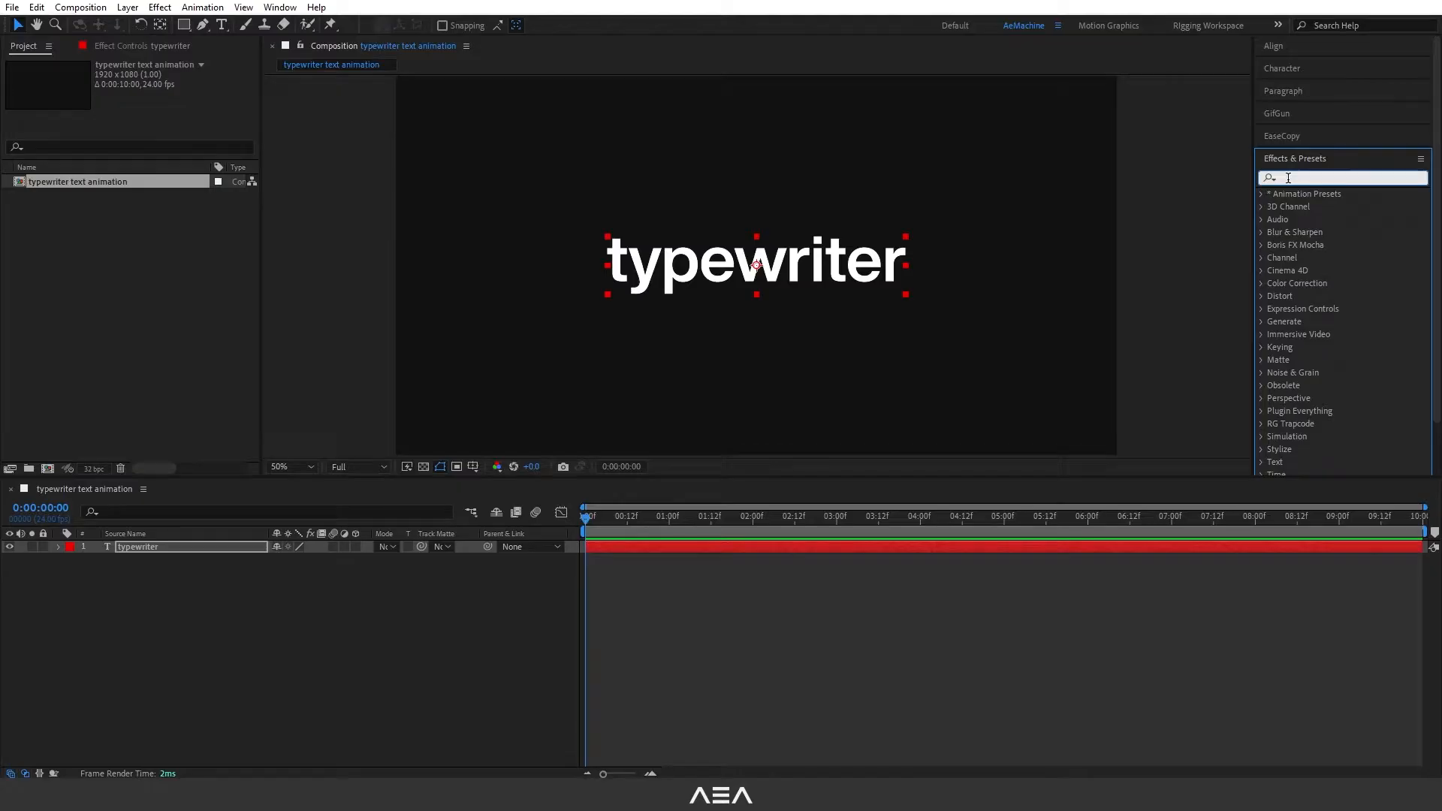
{"action": "type", "text": "type"}
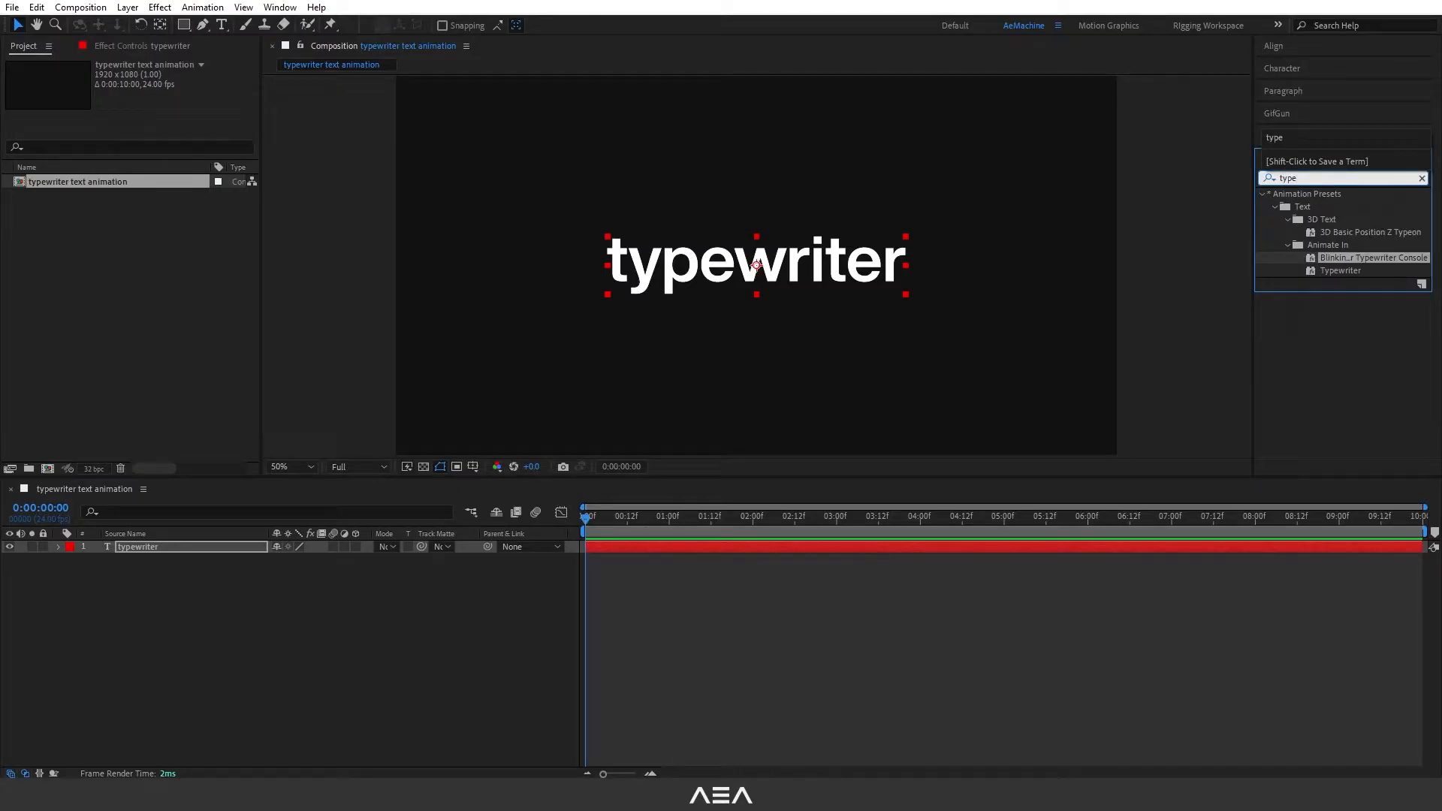
{"action": "mouse_move", "coordinate": [1352, 265]}
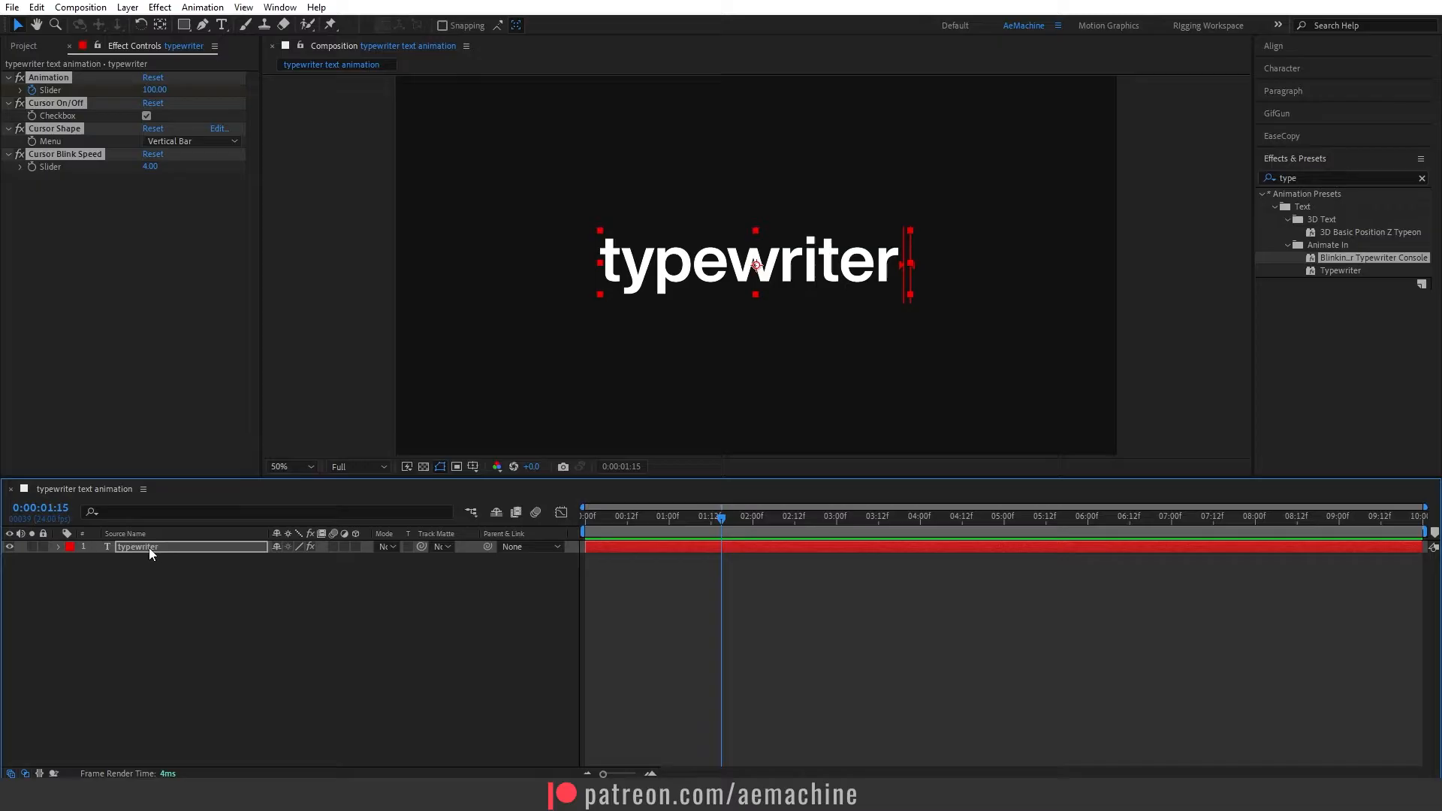
Reveal the Animation slider keyframes and set type-on, hold and erase timings around 1:00–3:12
{"action": "key", "text": "u"}
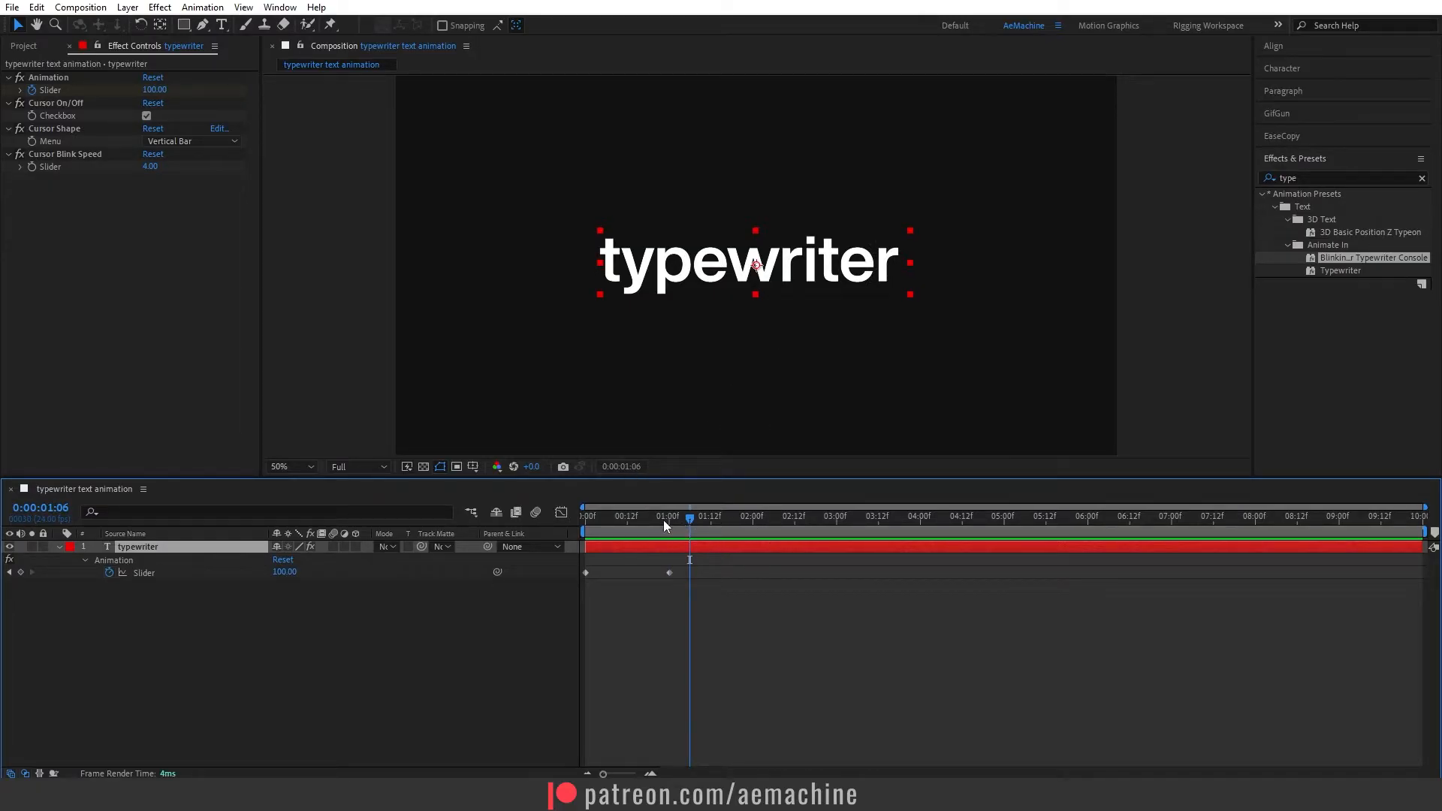
{"action": "left_click", "coordinate": [701, 517]}
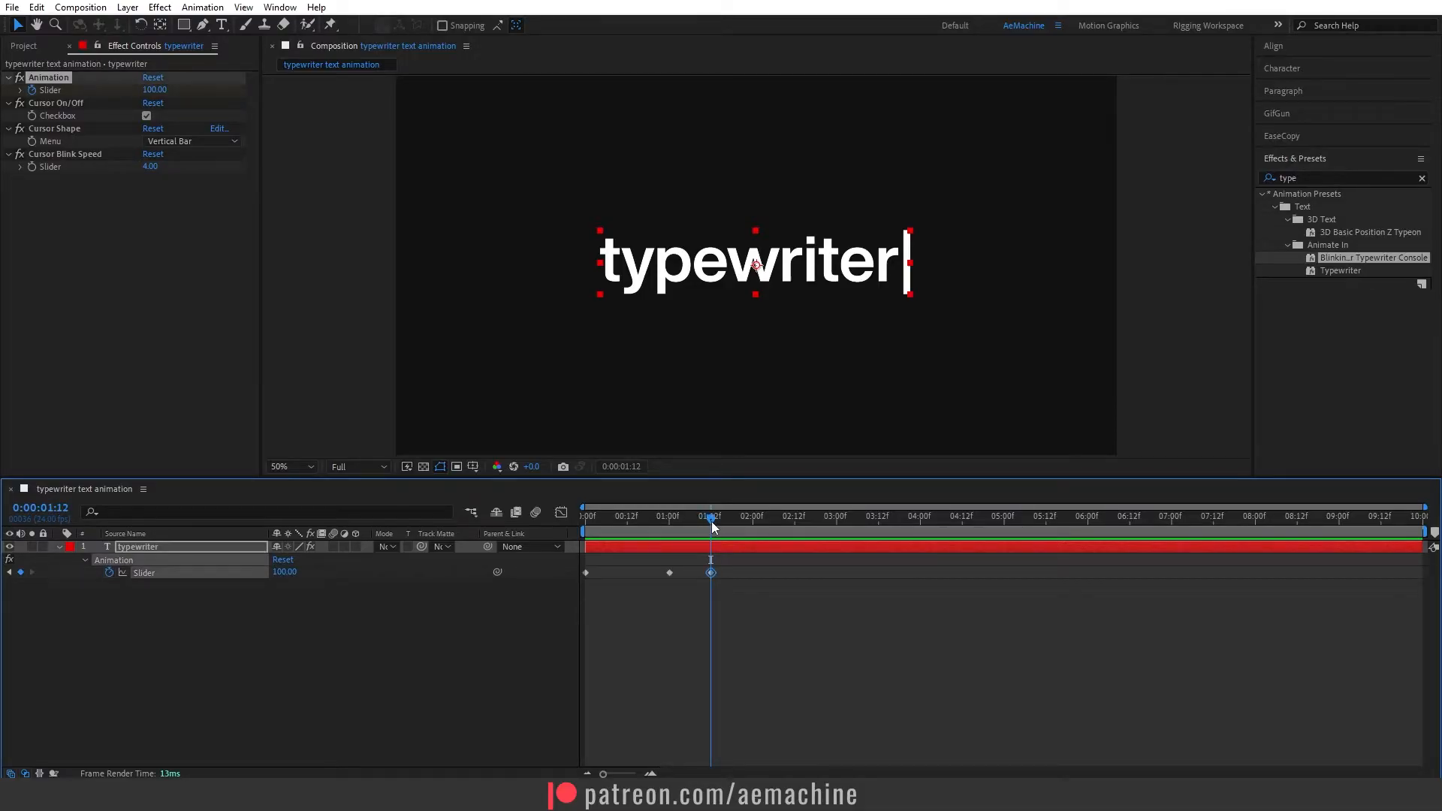
{"action": "left_click", "coordinate": [791, 520]}
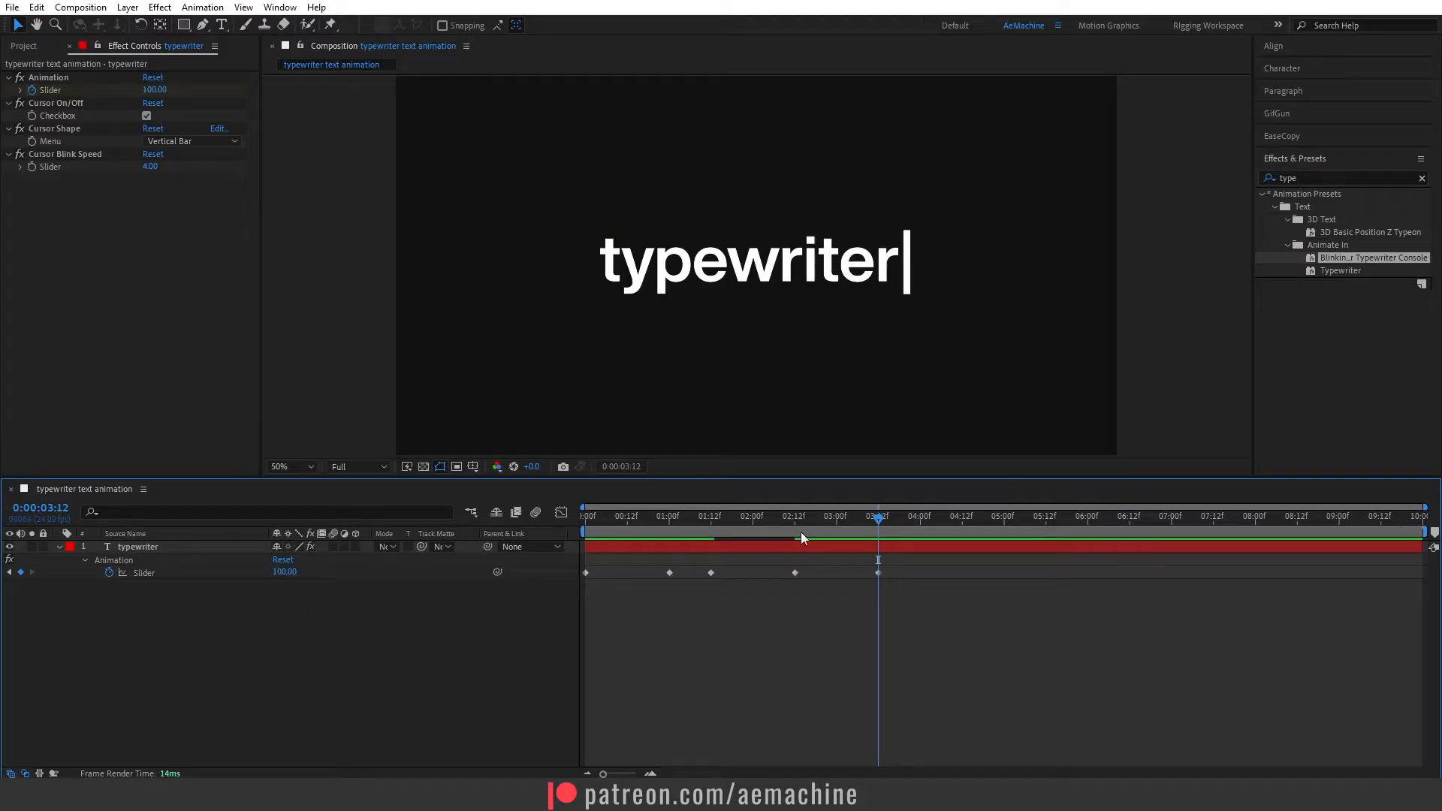
{"action": "left_click_drag", "start_coordinate": [877, 520], "coordinate": [789, 520]}
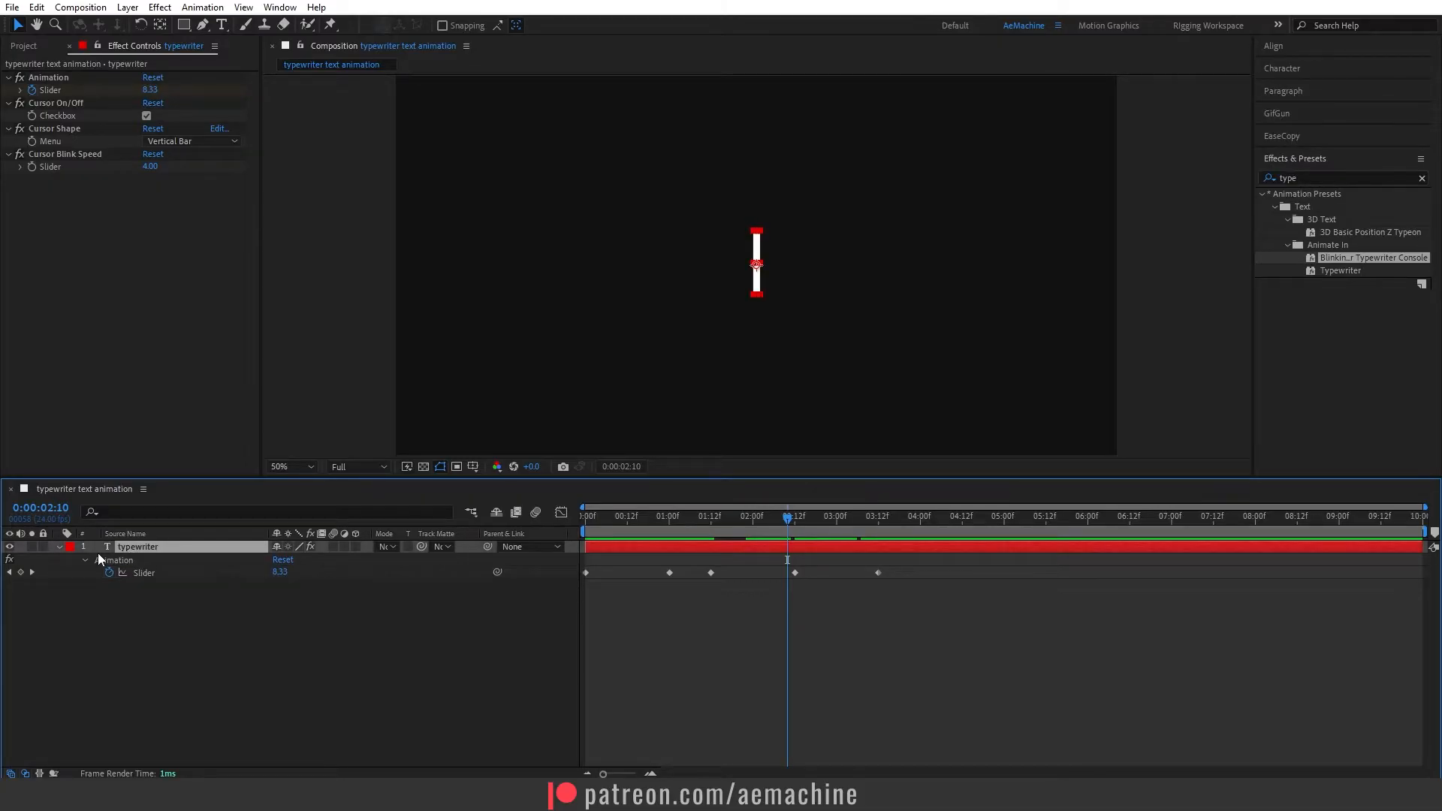
Expand the layer's Text group and add a Source Text keyframe at 2:12
{"action": "left_click", "coordinate": [60, 547]}
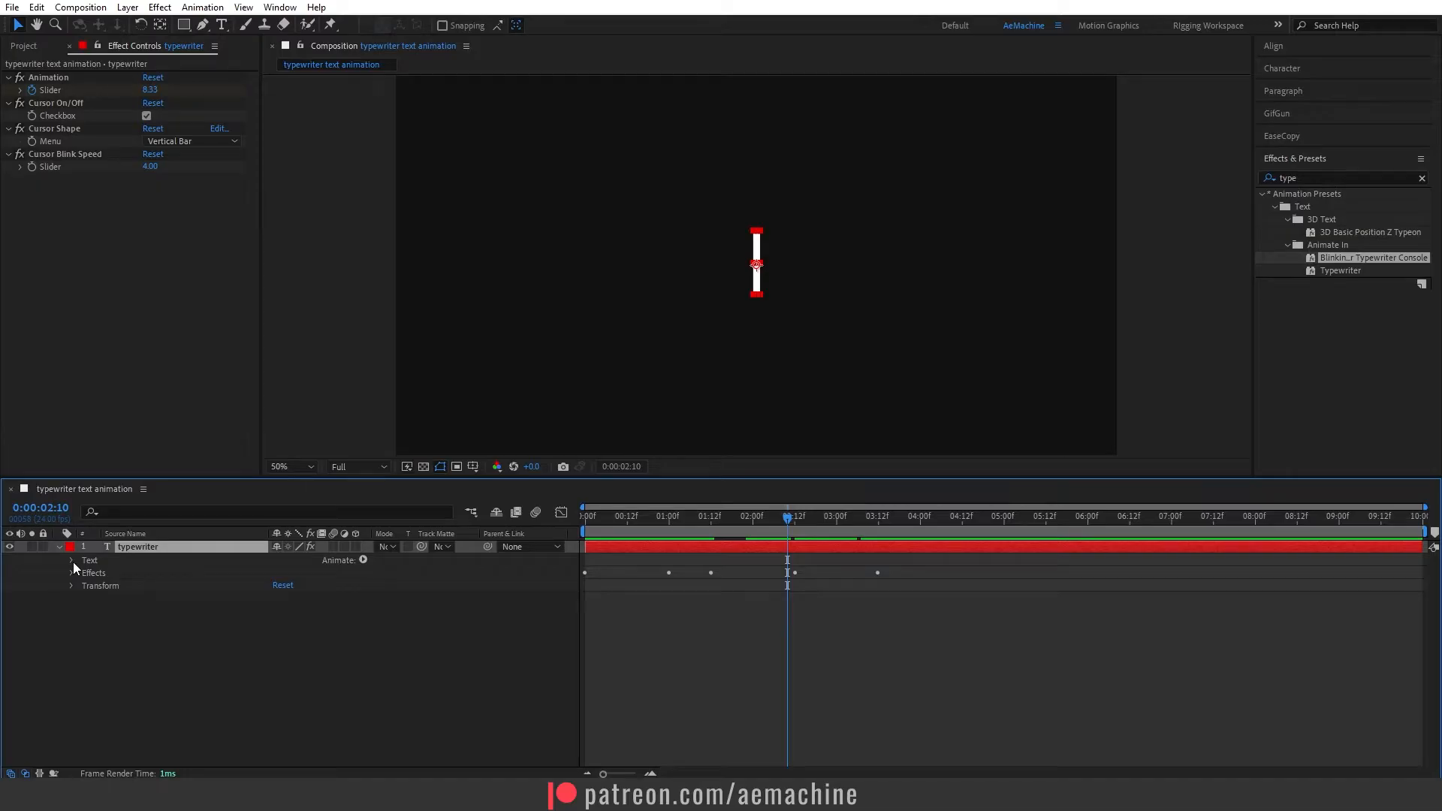
{"action": "left_click", "coordinate": [71, 559]}
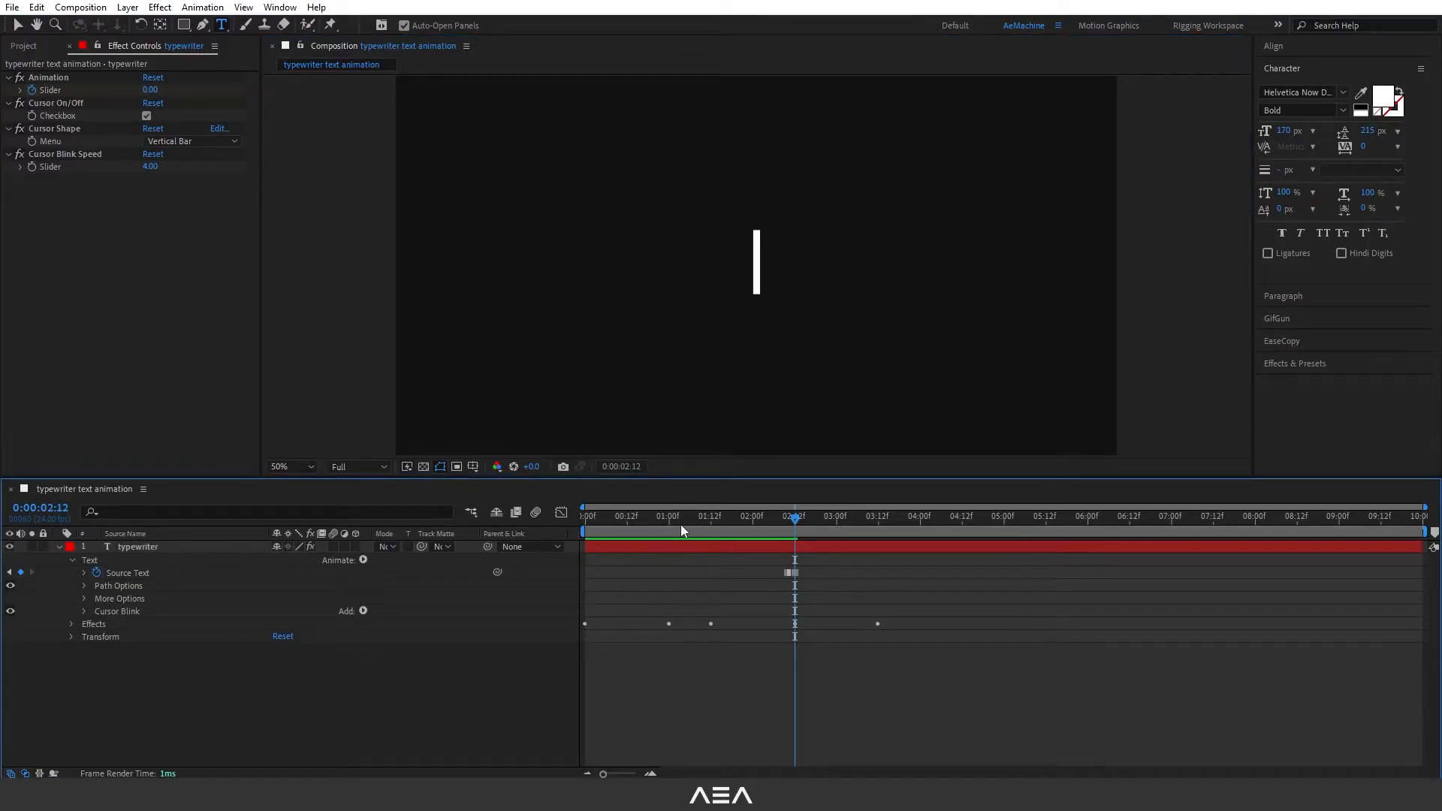
{"action": "left_click", "coordinate": [583, 517]}
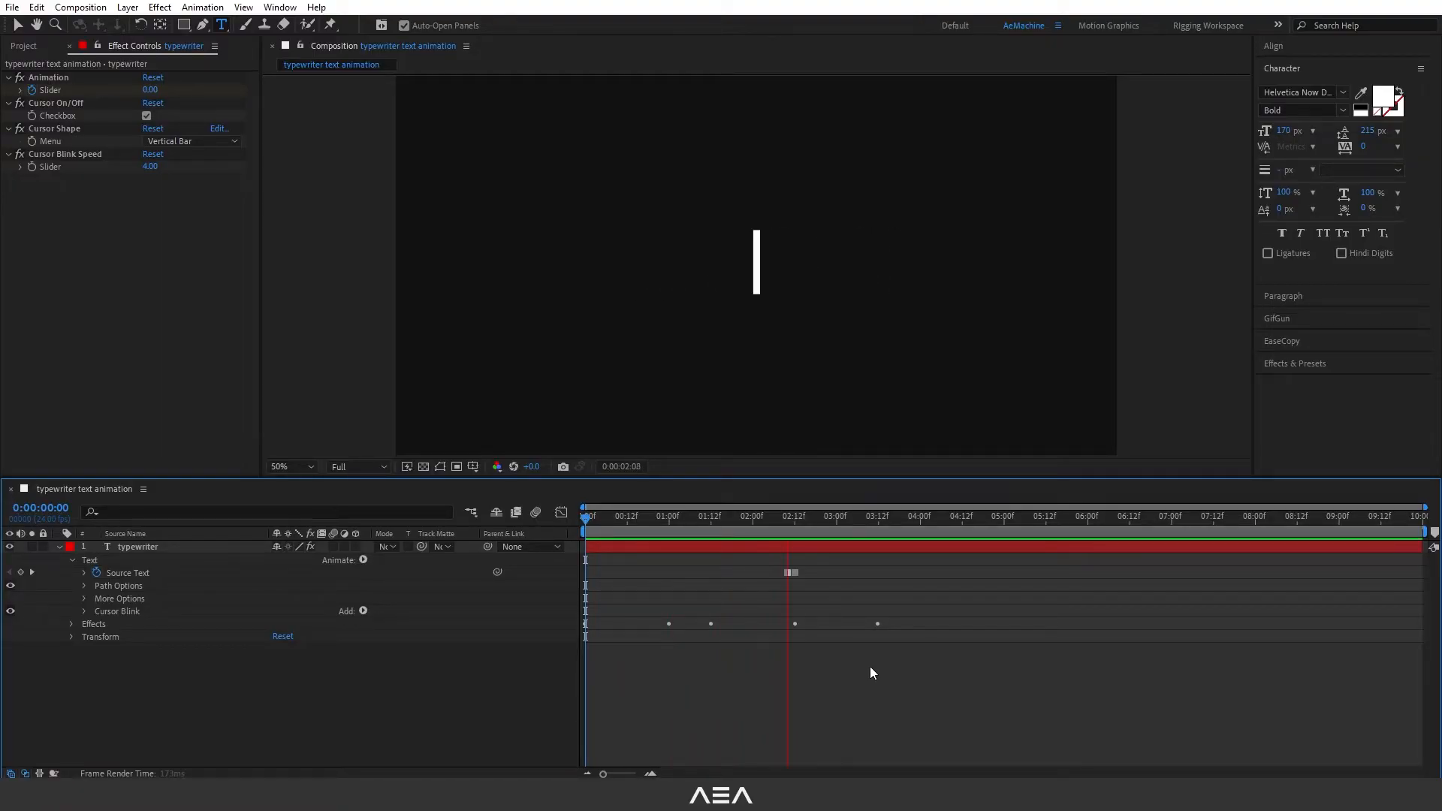
Set the work area end near 4:00 with N and check the retyped word at 3:10
{"action": "left_click", "coordinate": [668, 517]}
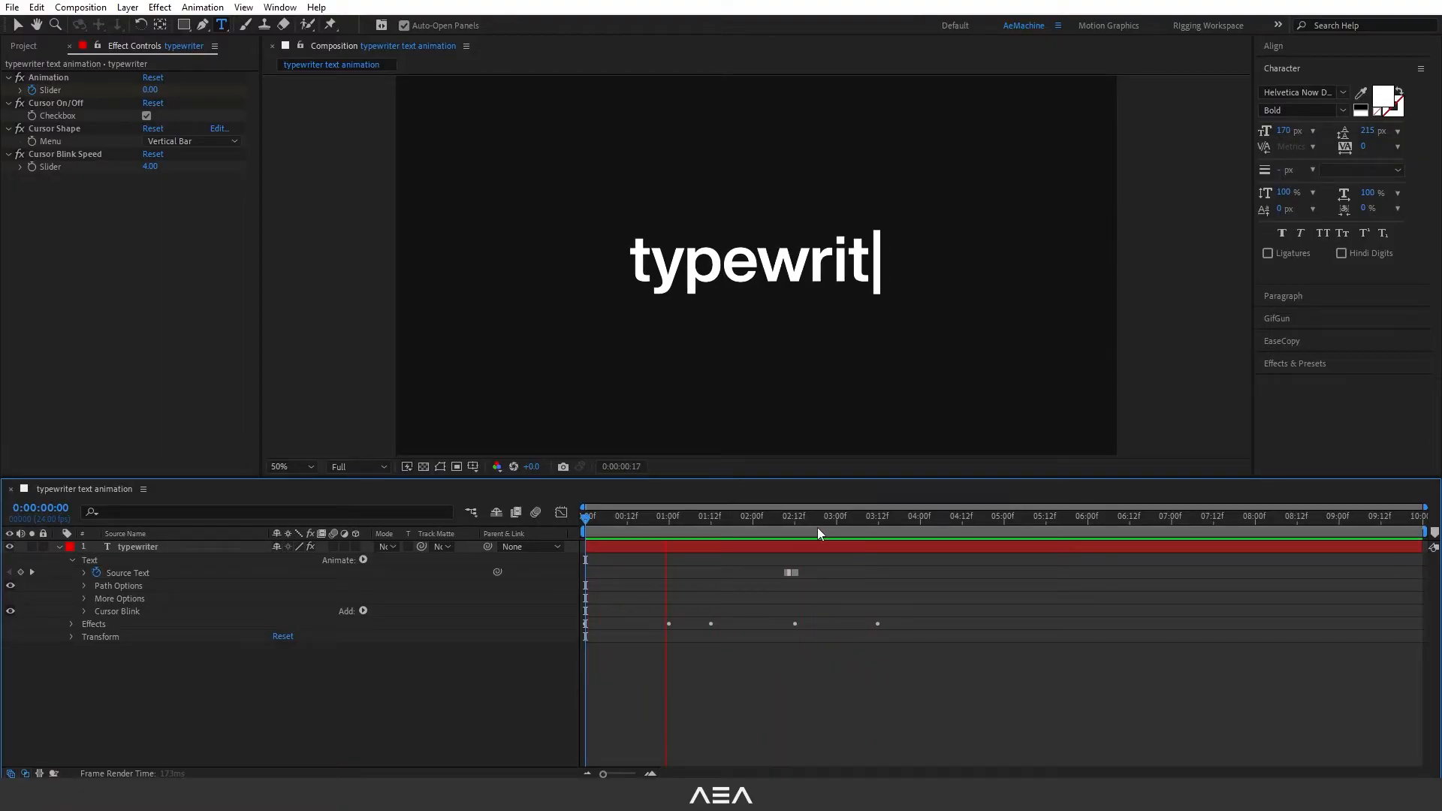
{"action": "left_click", "coordinate": [906, 517]}
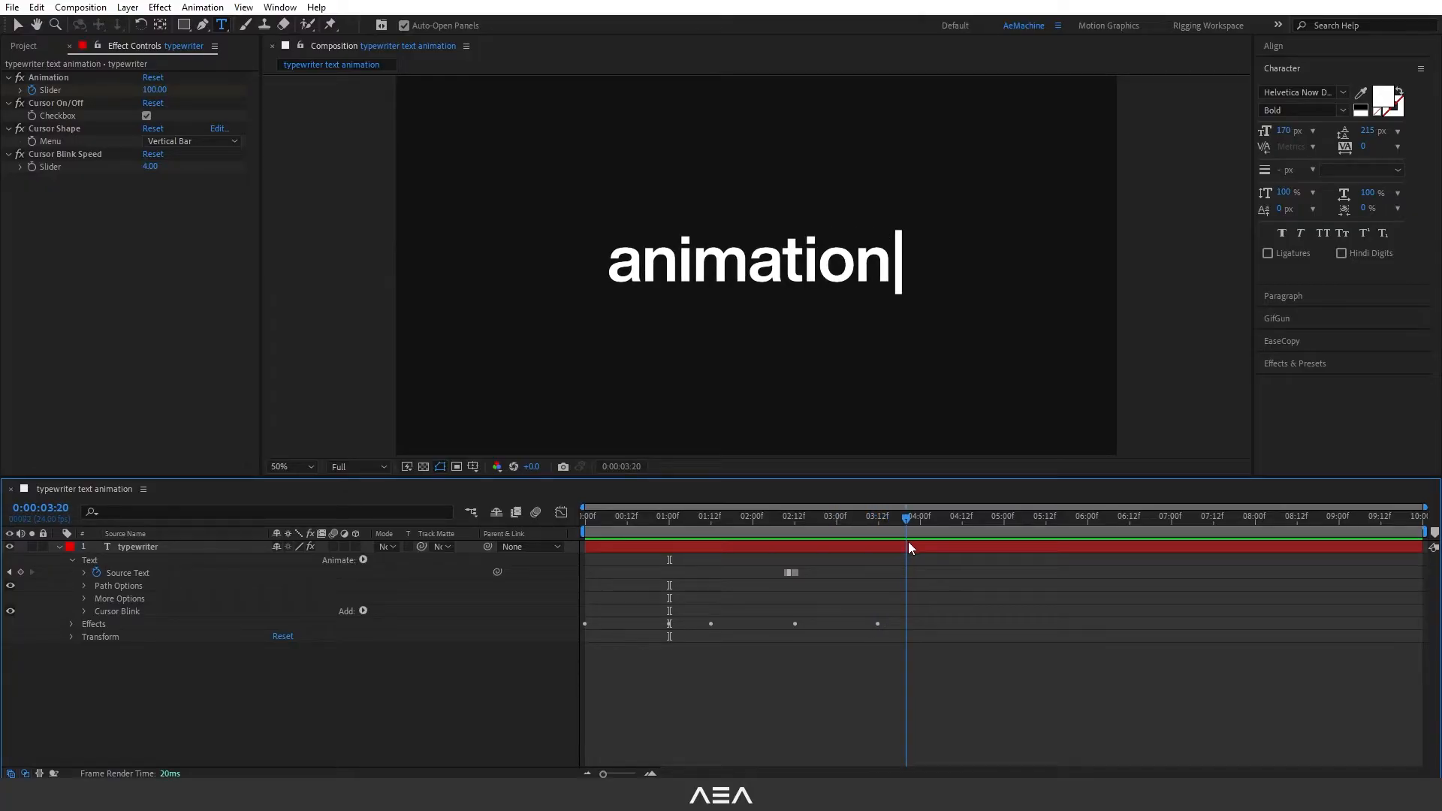
{"action": "key", "text": "n"}
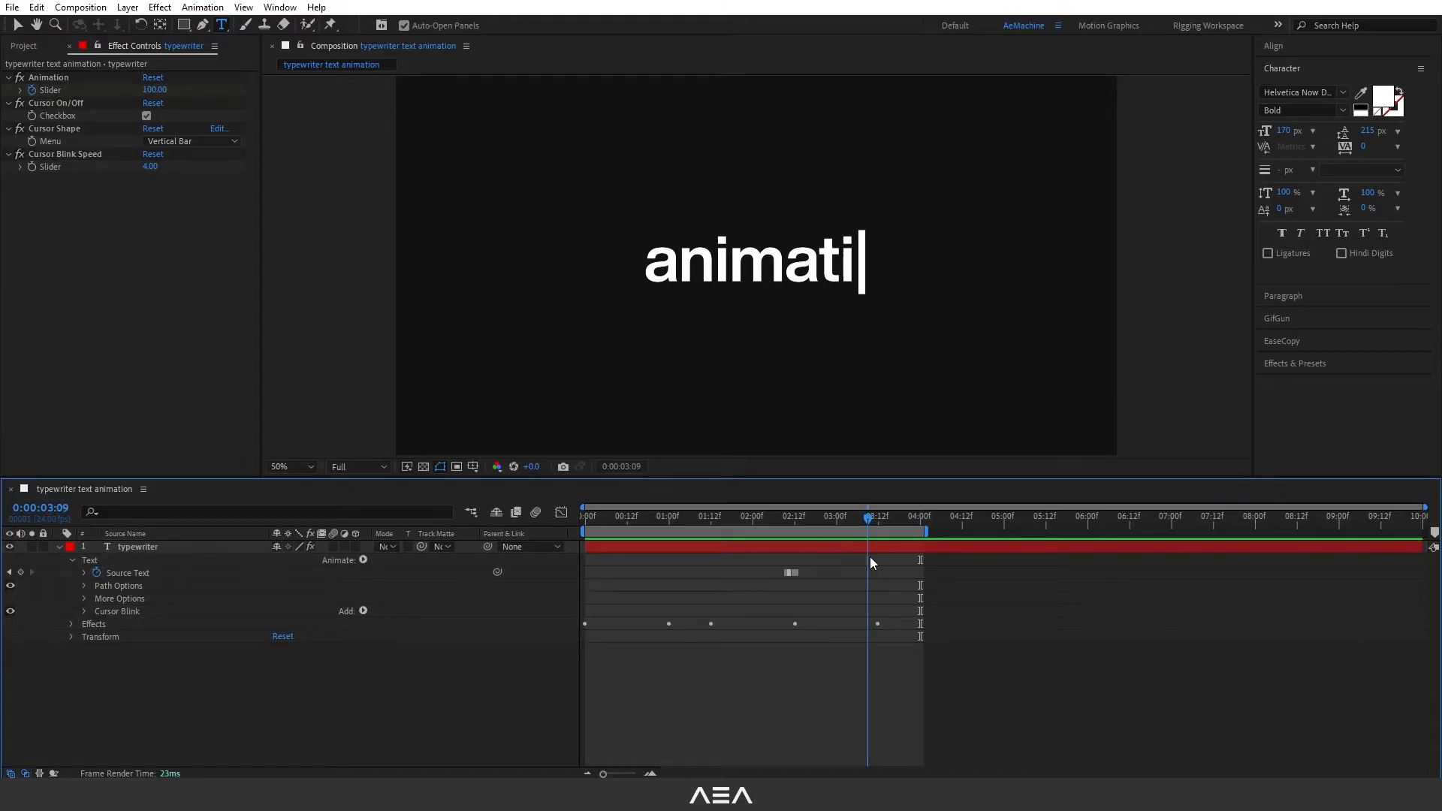
{"action": "left_click", "coordinate": [872, 522]}
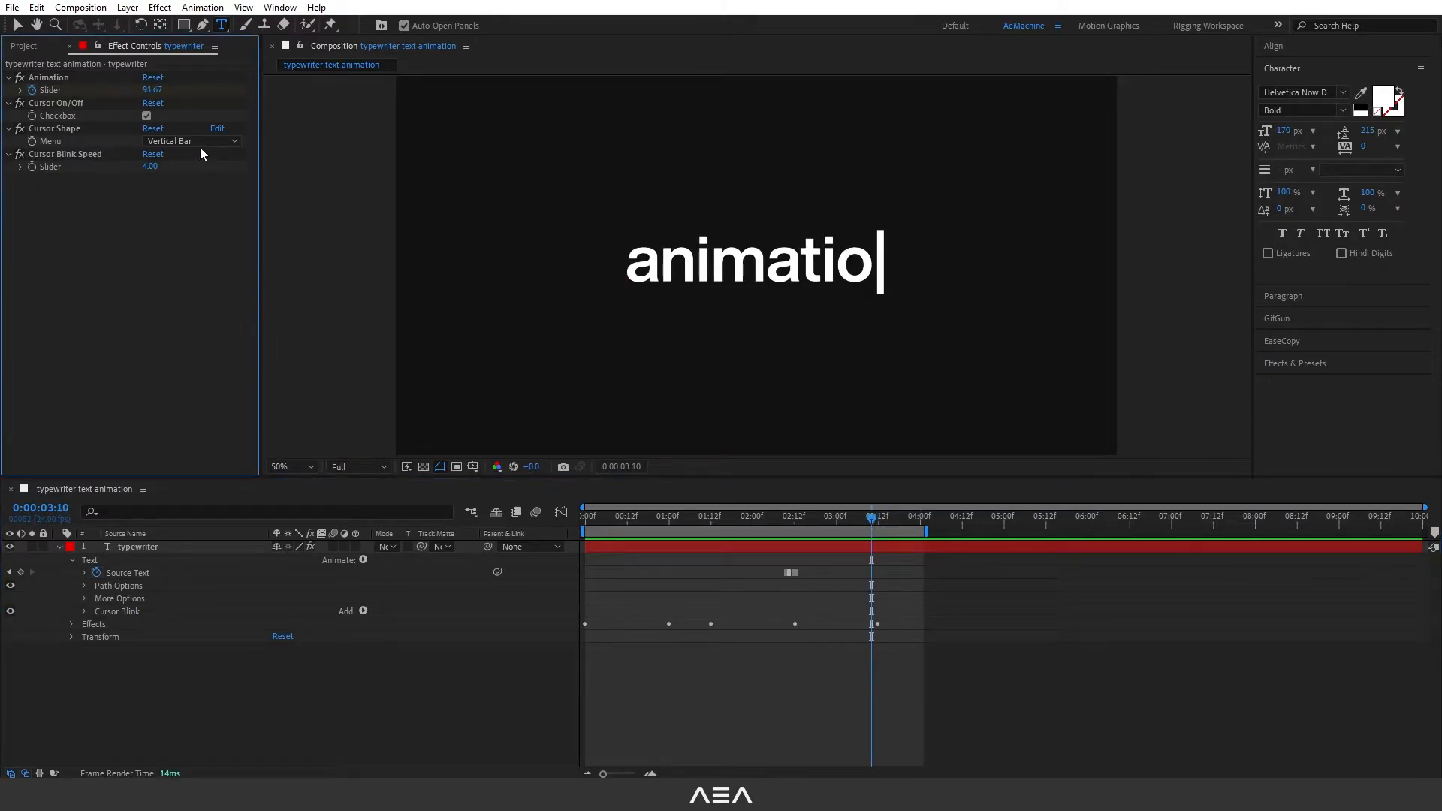
{"action": "left_click", "coordinate": [192, 141]}
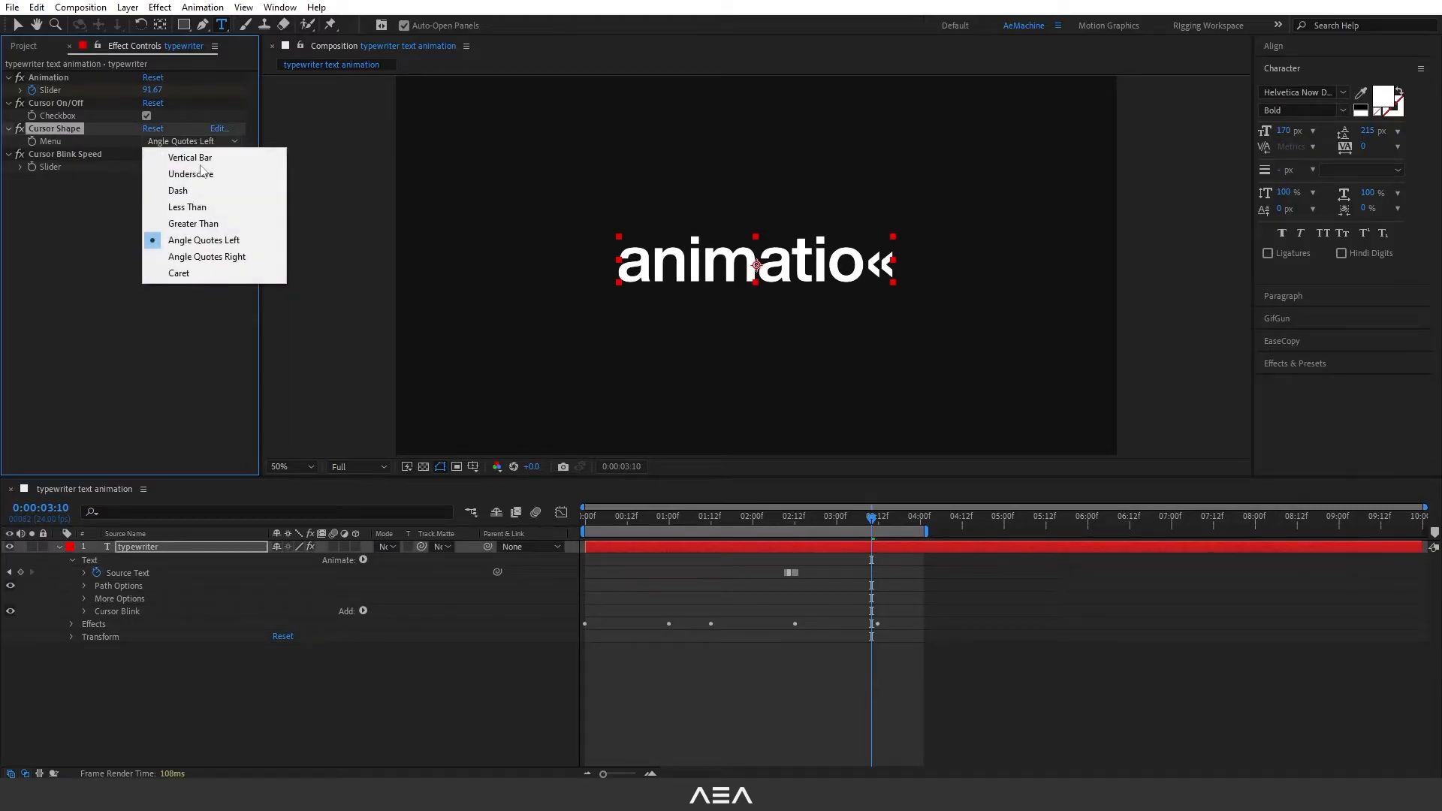
Choose Vertical Bar as the cursor shape and scrub to where 'animation' is fully typed
{"action": "left_click", "coordinate": [190, 157]}
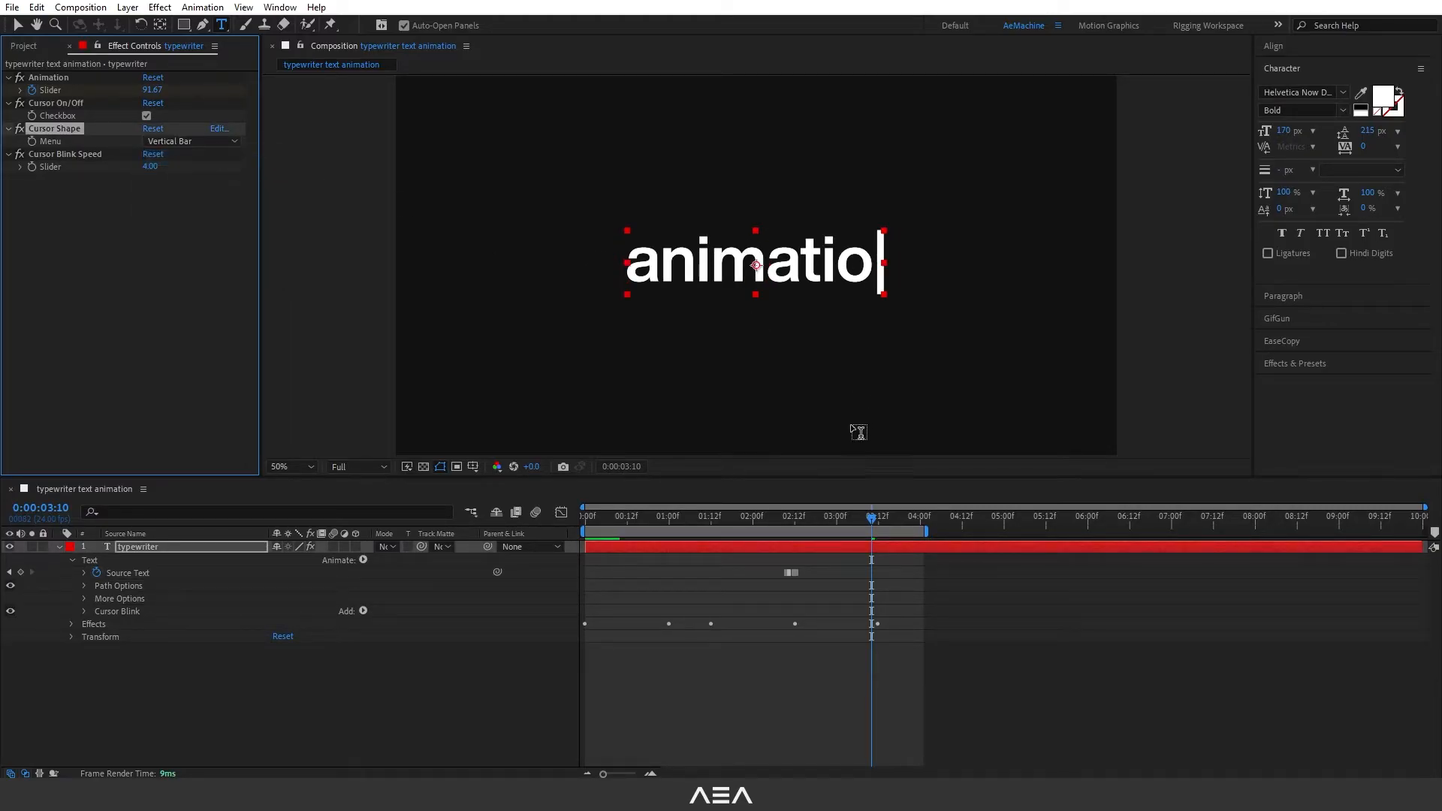
{"action": "left_click_drag", "start_coordinate": [871, 516], "coordinate": [802, 516]}
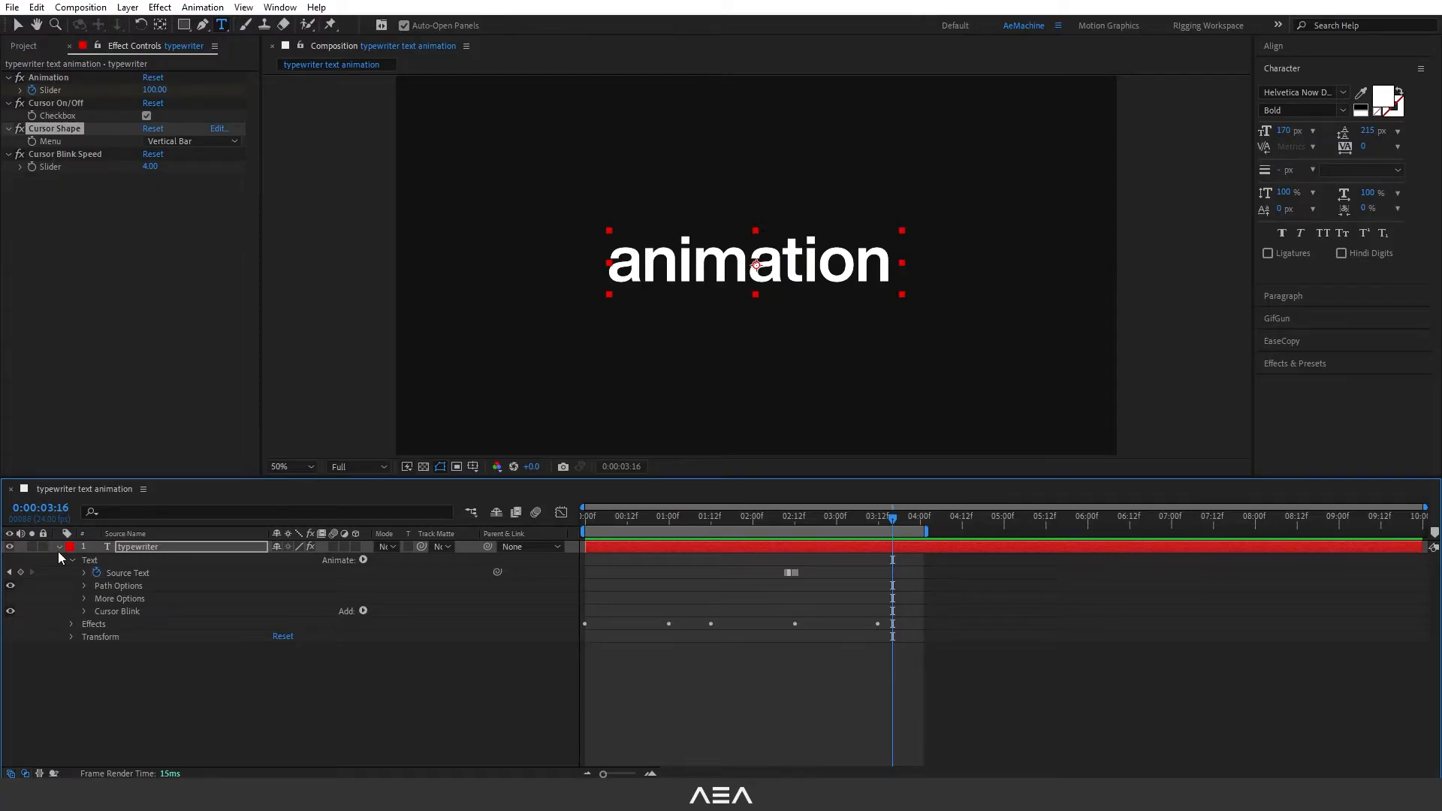
Apply CC Ball Action with Ball Size 40 and Grid Spacing 3 for dotted LED lettering
{"action": "left_click", "coordinate": [60, 547]}
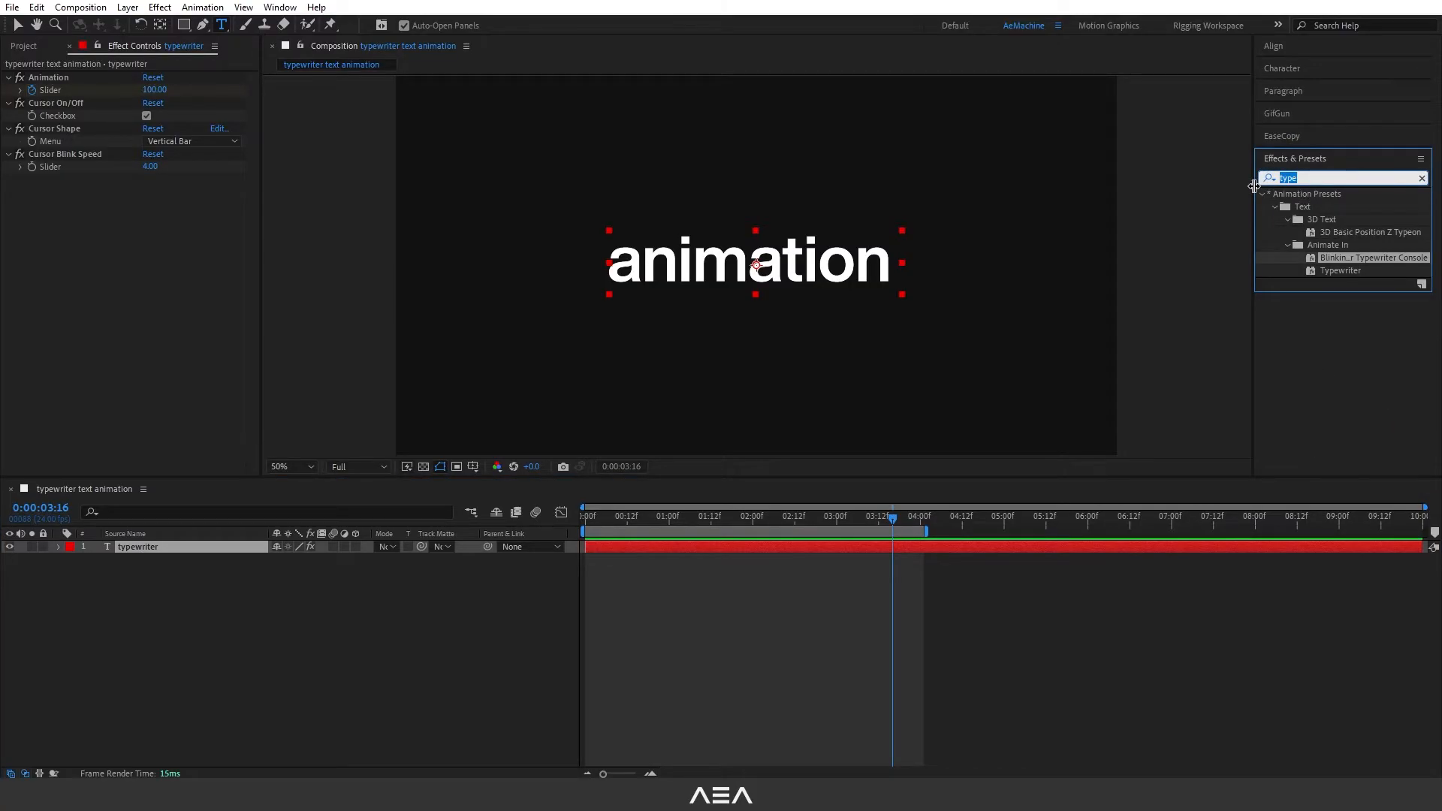
{"action": "type", "text": "cc ball"}
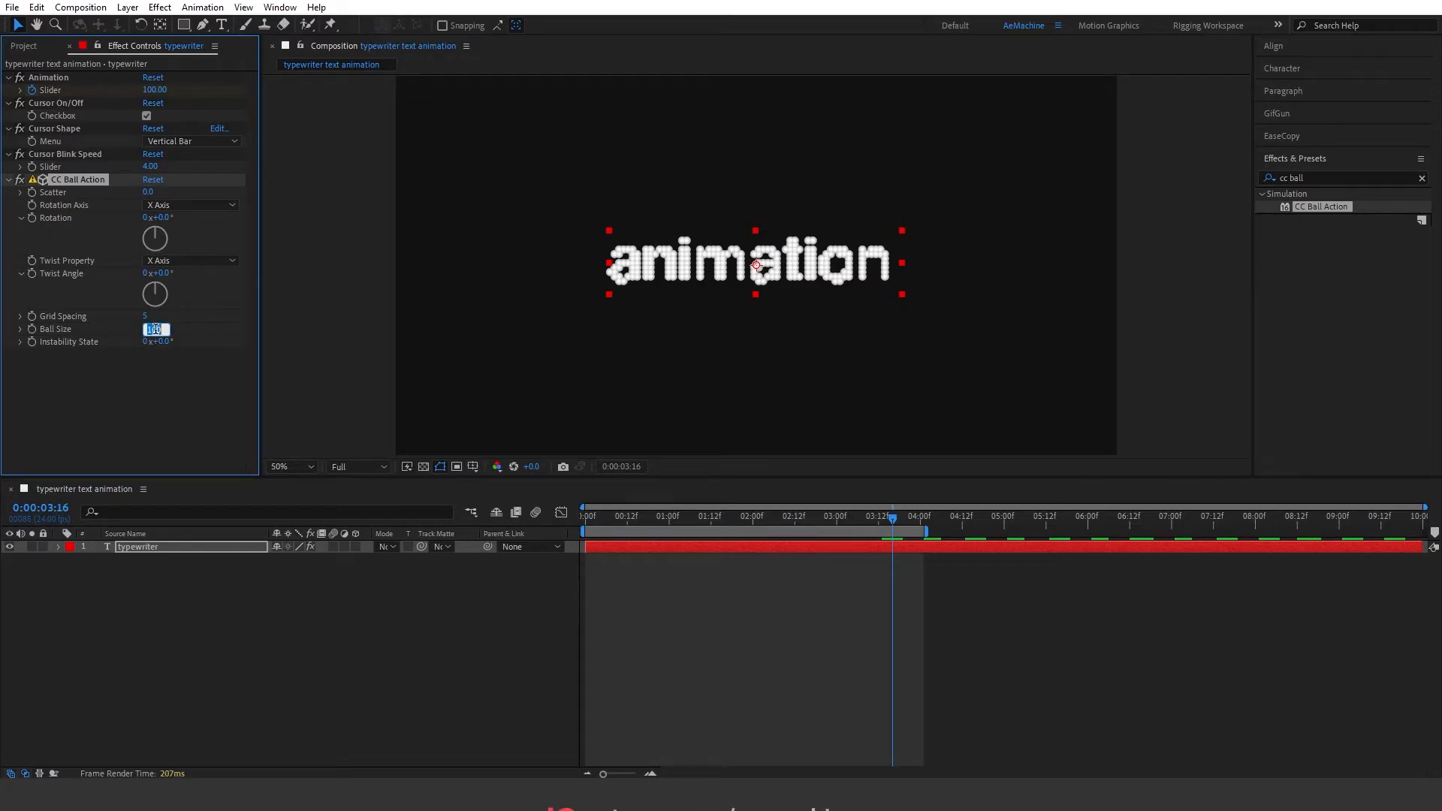
{"action": "type", "text": "40."}
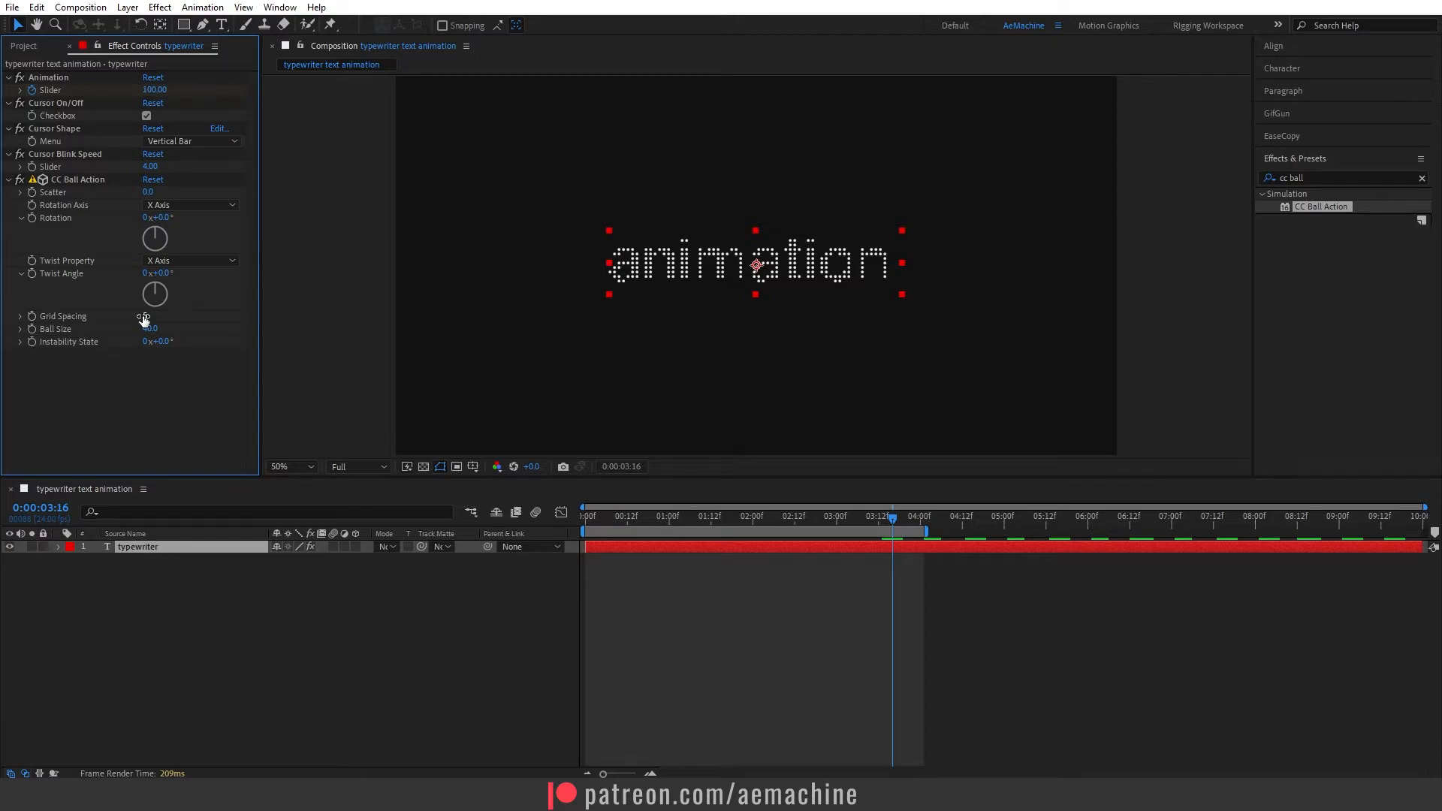
{"action": "left_click", "coordinate": [153, 315]}
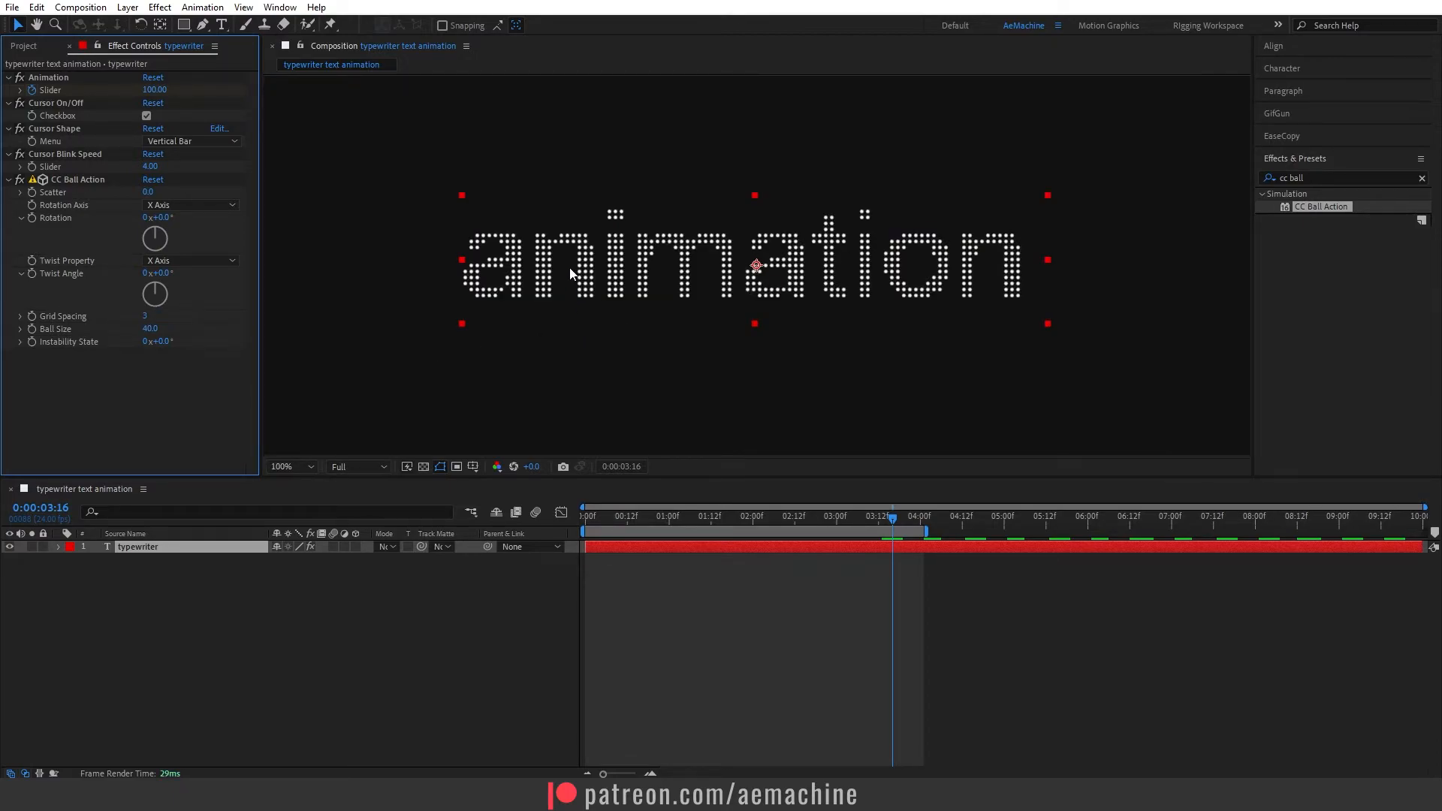
{"action": "mouse_move", "coordinate": [788, 296]}
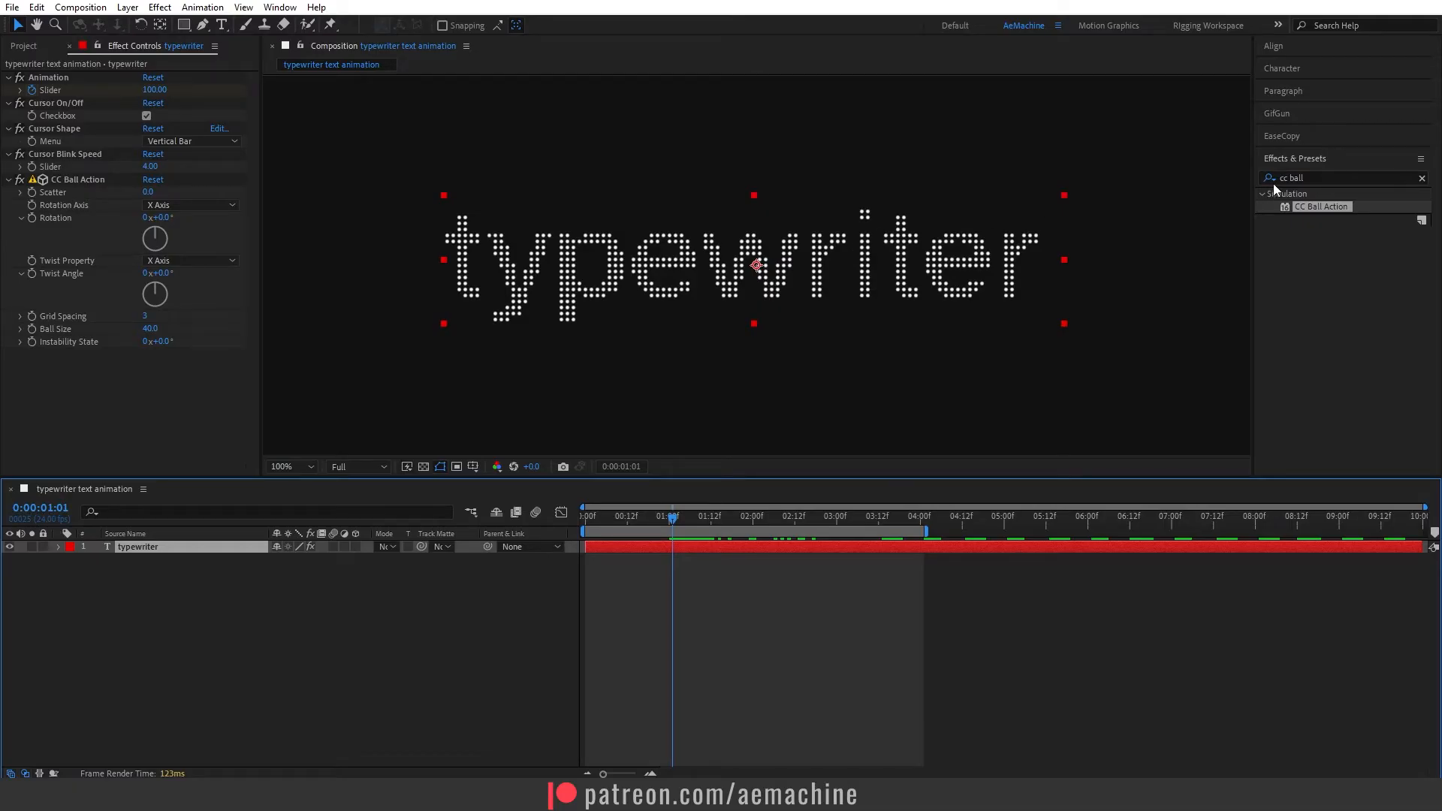
Apply Tint and set Map White To to a pure green
{"action": "type", "text": "tint"}
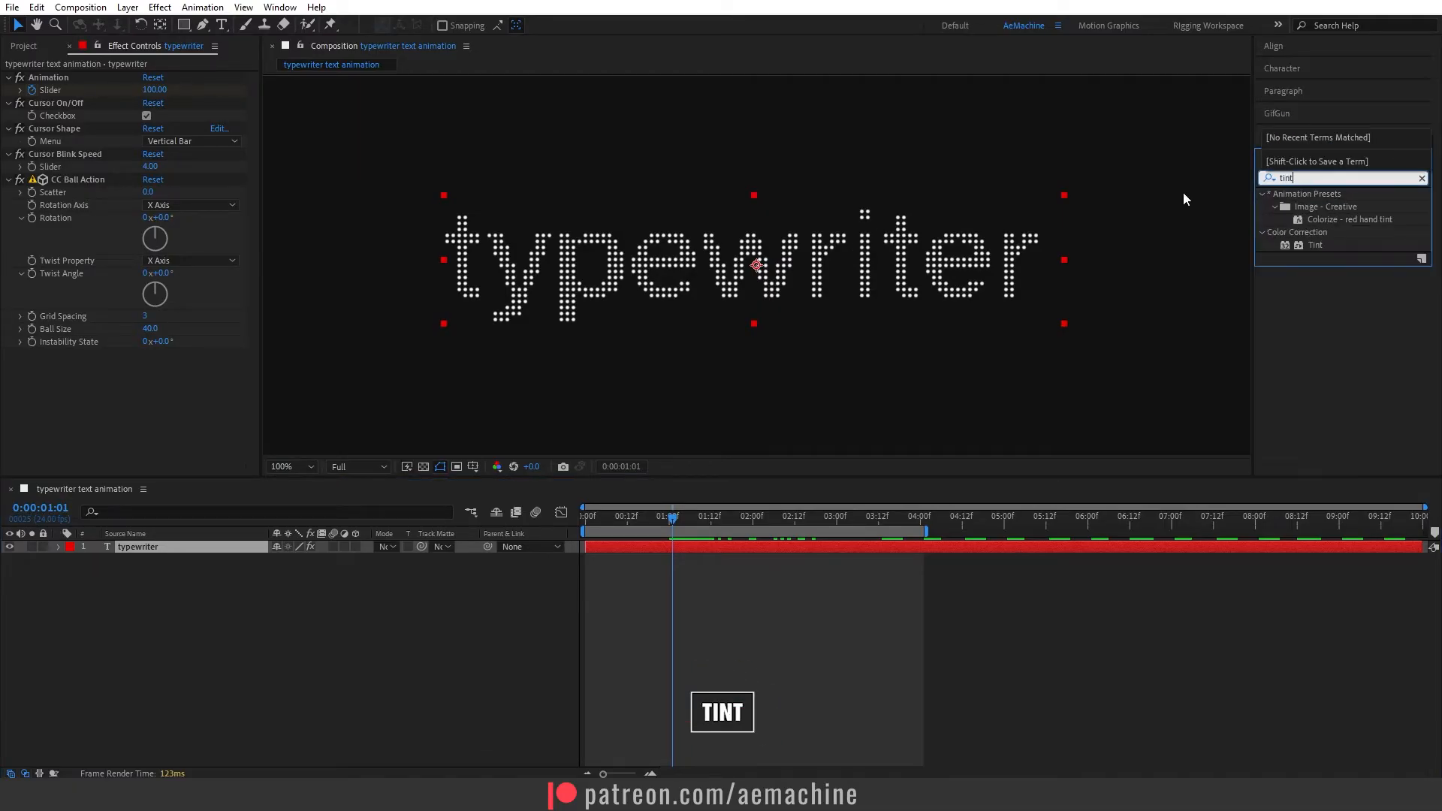
{"action": "double_click", "coordinate": [1313, 245]}
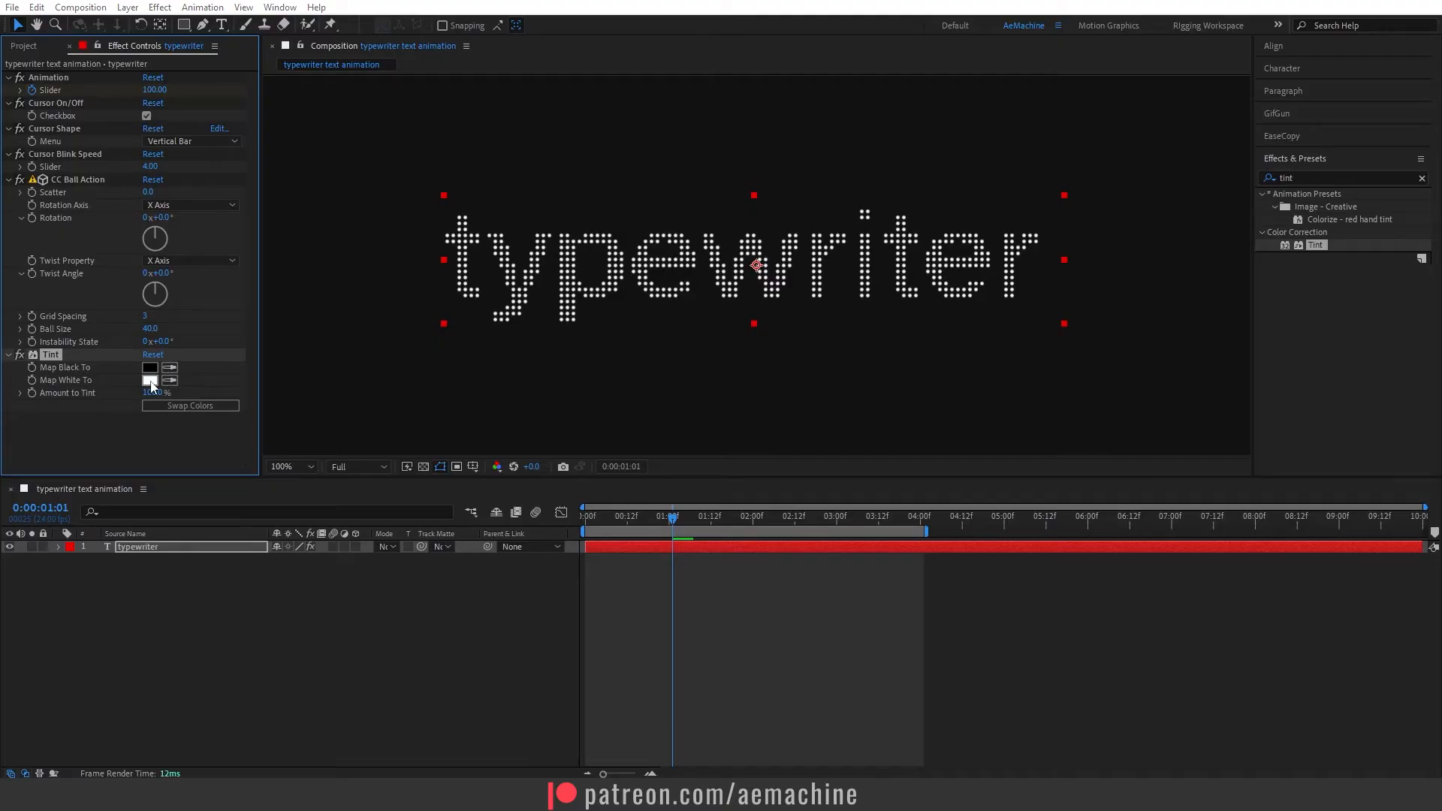
{"action": "left_click", "coordinate": [150, 381]}
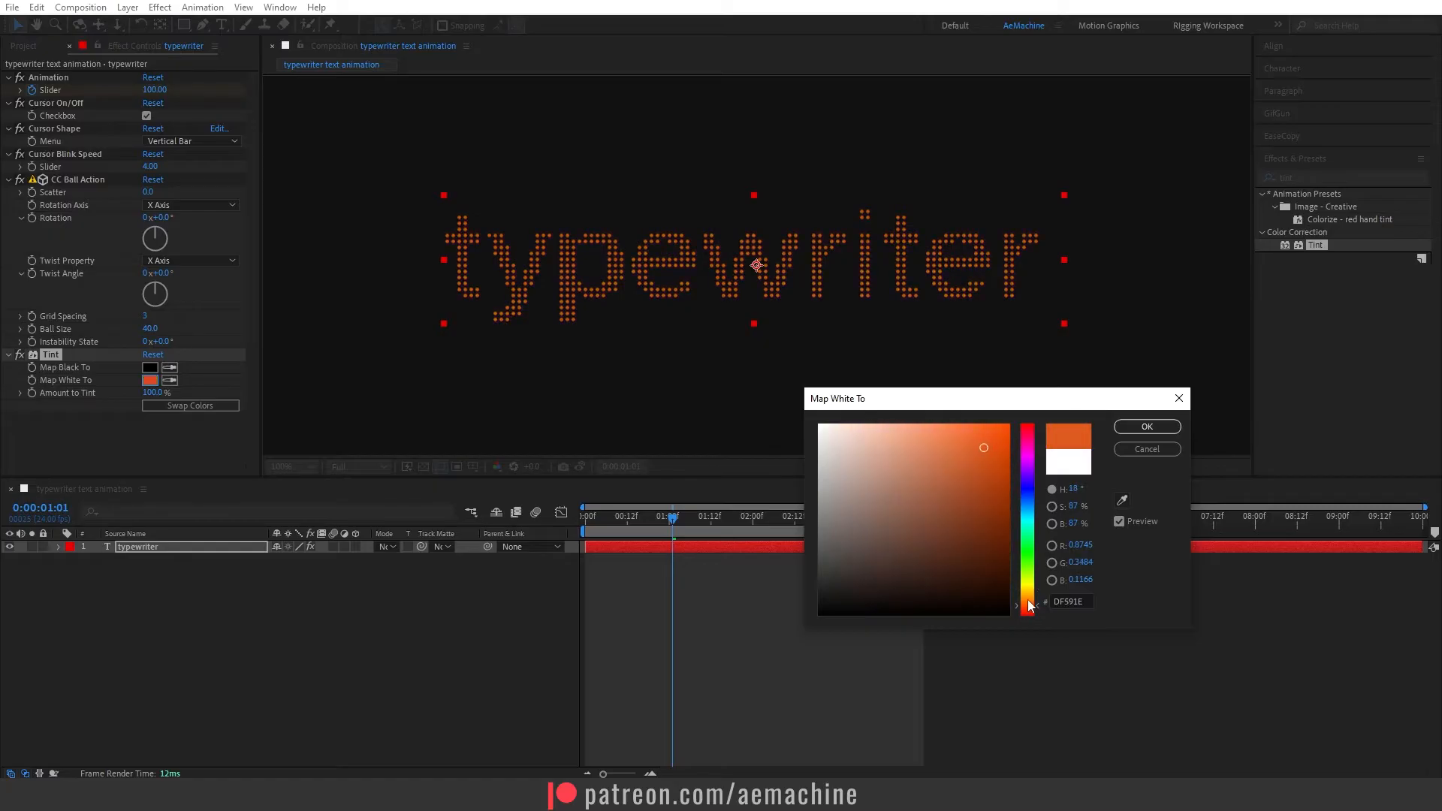
{"action": "left_click_drag", "start_coordinate": [1028, 607], "coordinate": [1027, 550]}
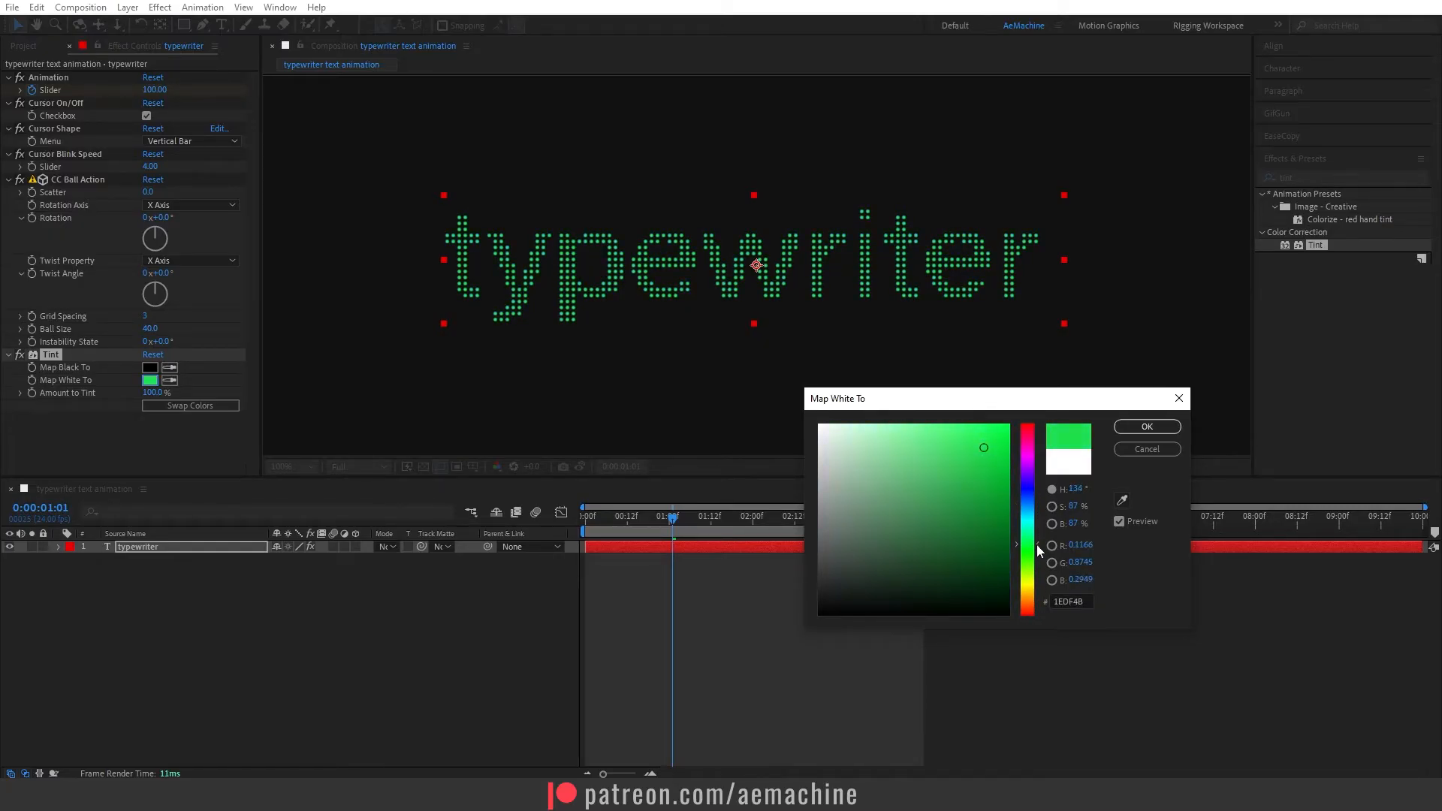
{"action": "left_click_drag", "start_coordinate": [1028, 552], "coordinate": [1027, 556]}
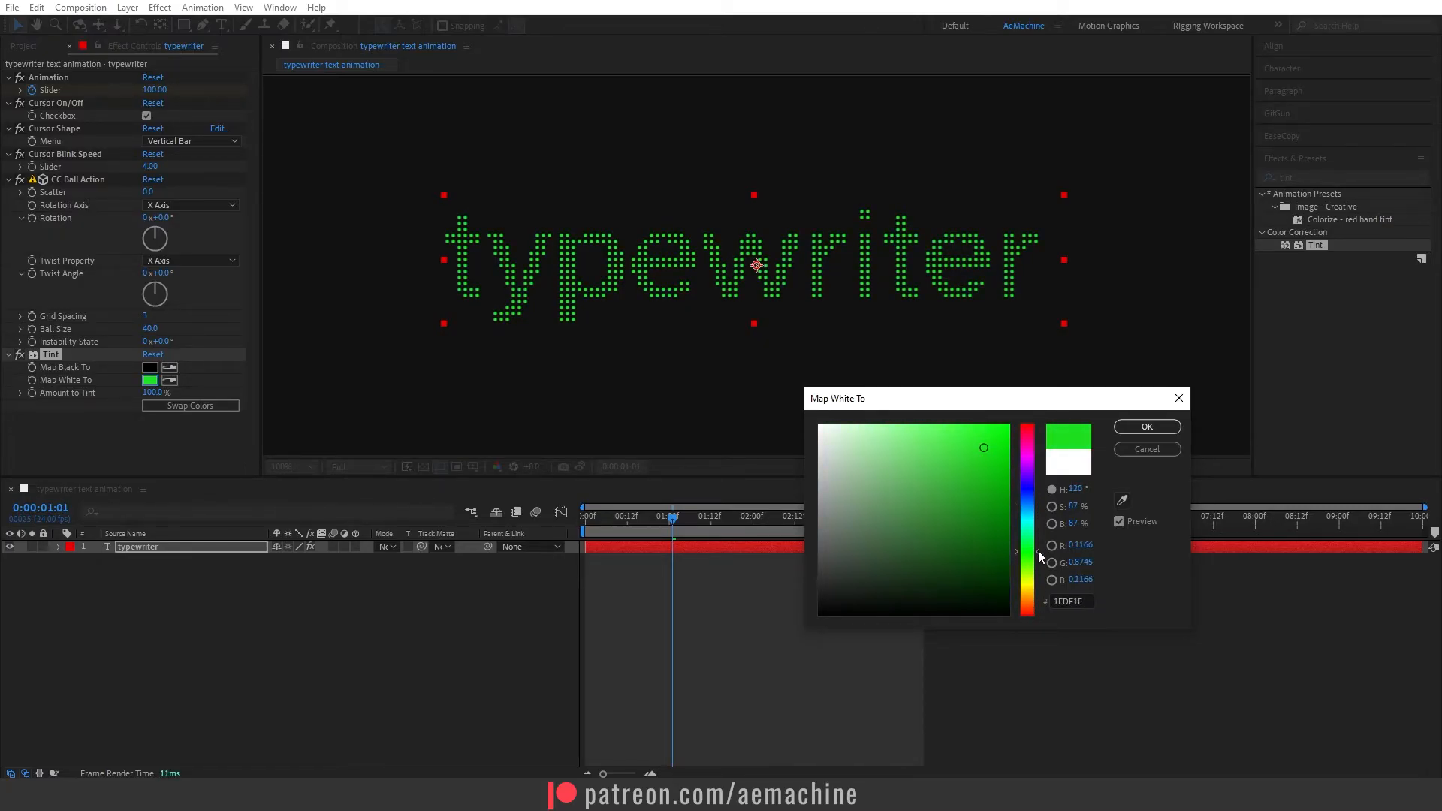
{"action": "left_click", "coordinate": [1148, 427]}
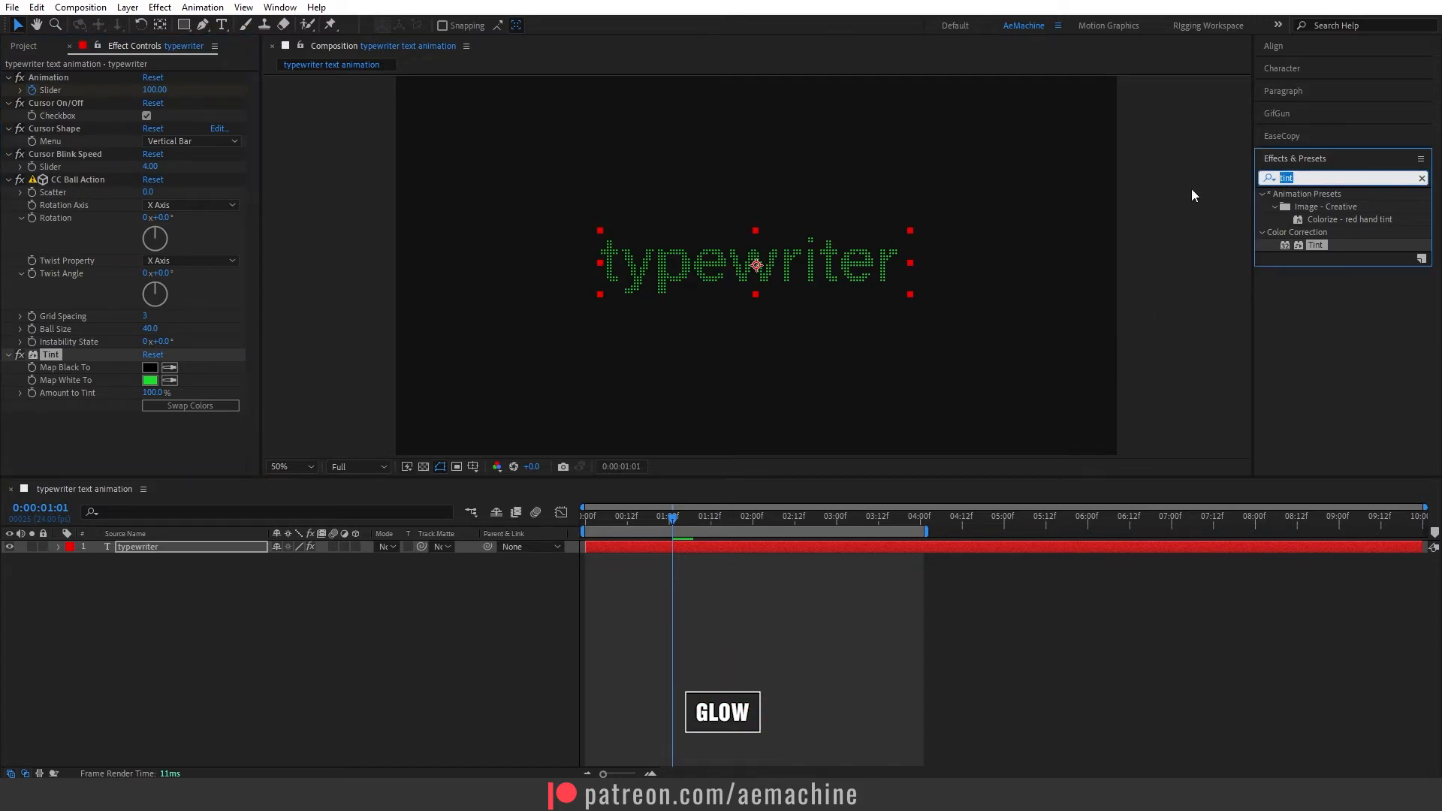
Apply the Stylize > Glow effect to the green dotted text layer
{"action": "type", "text": "glow"}
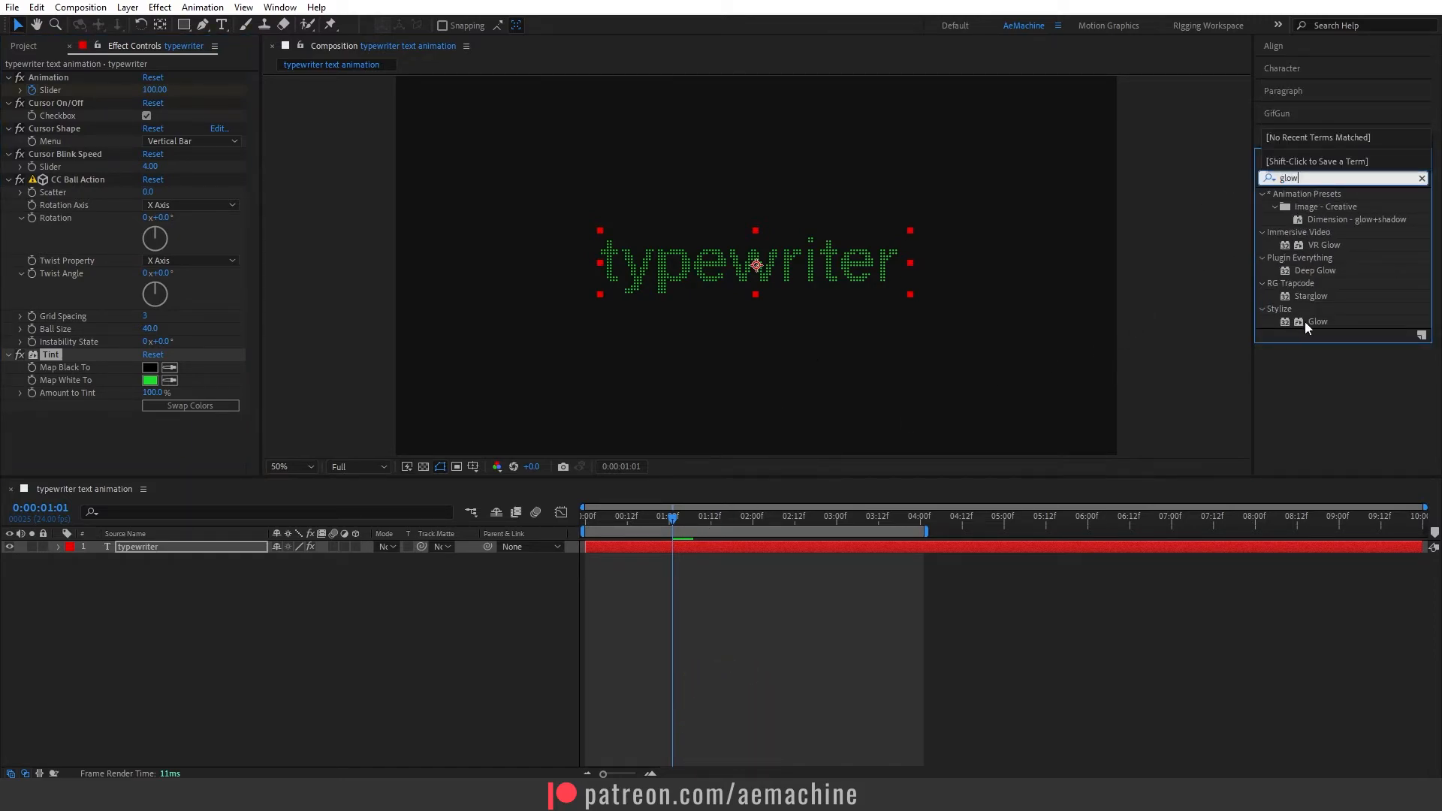
{"action": "double_click", "coordinate": [1317, 321]}
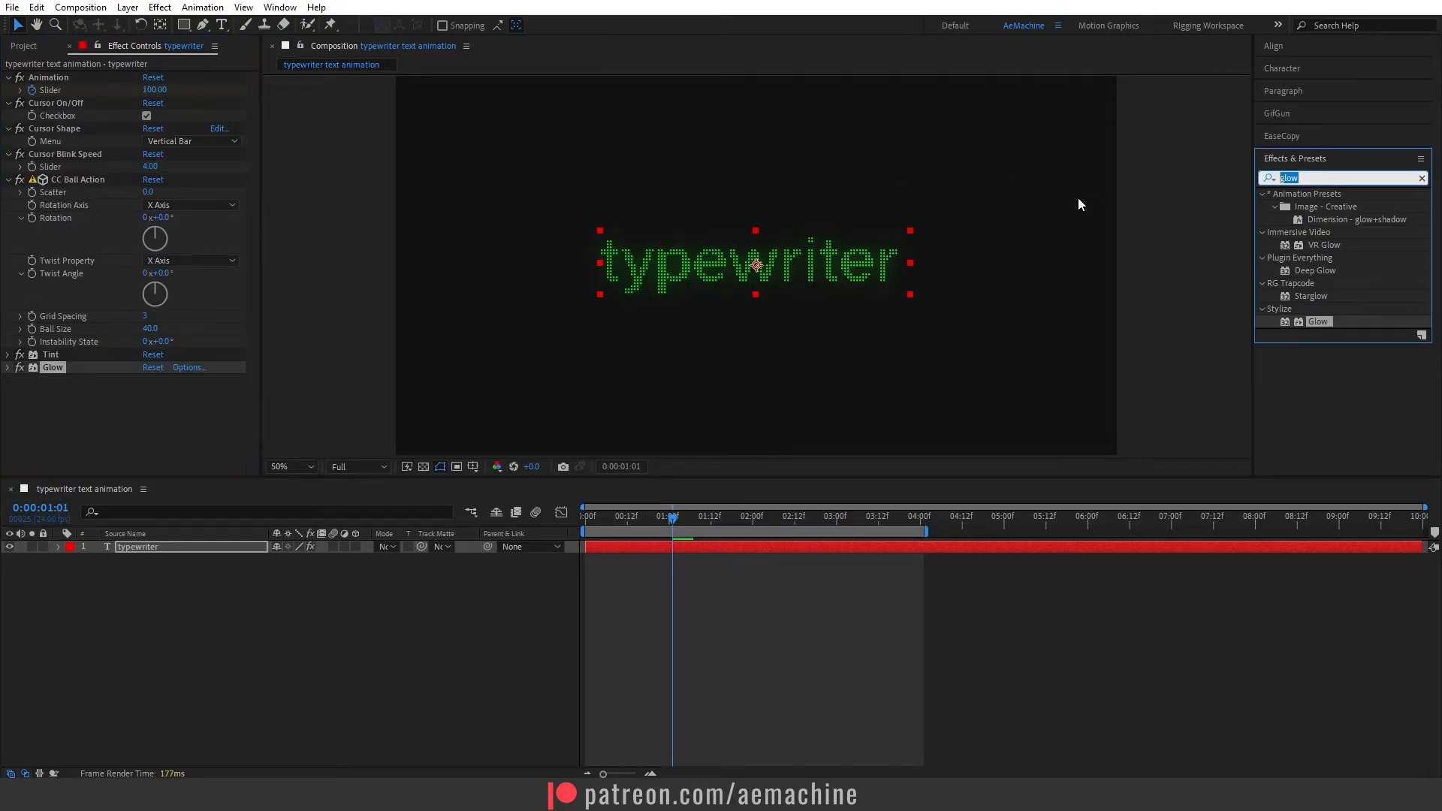
Apply Bevel Alpha to the text with a 27° light angle and edge thickness 25
{"action": "type", "text": "bevel"}
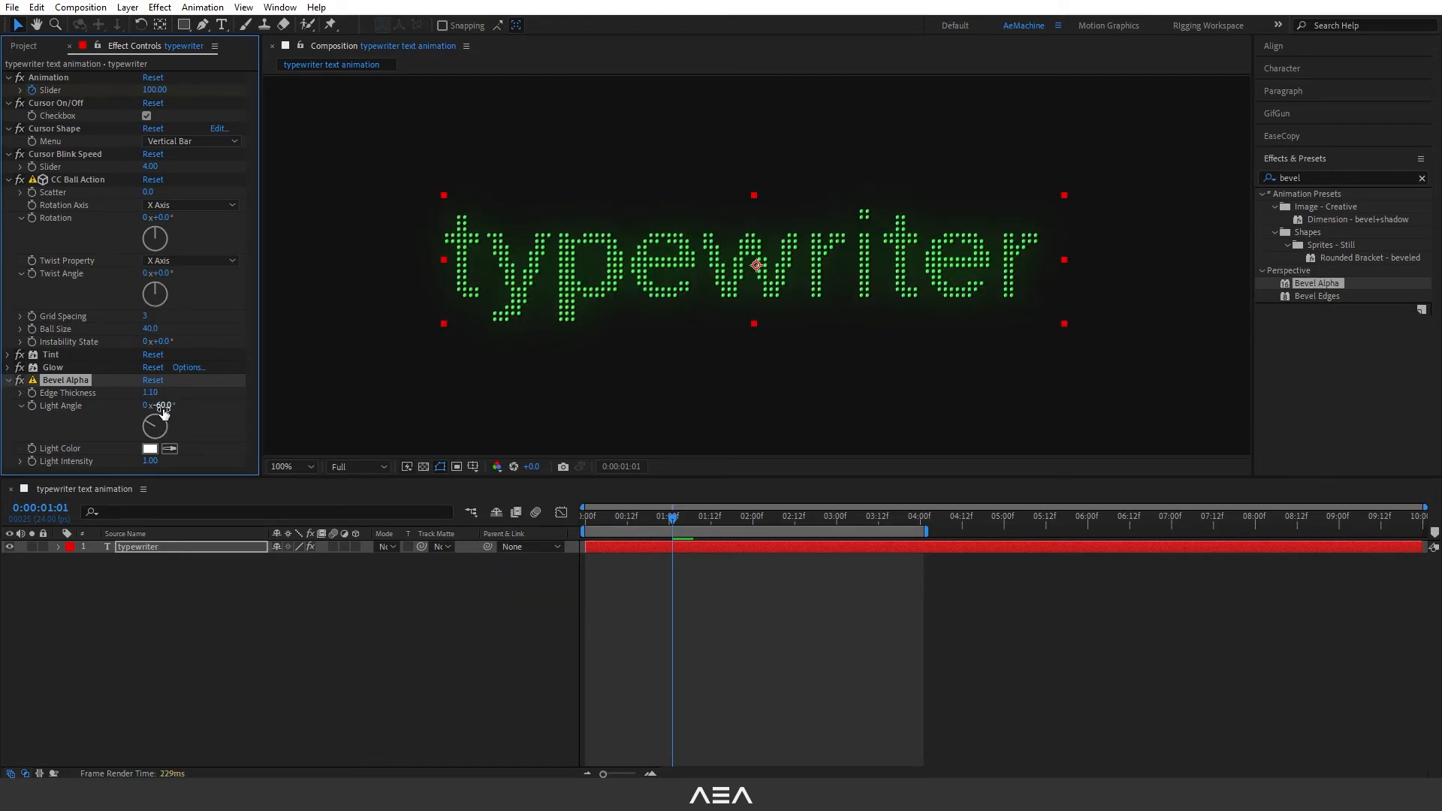
{"action": "left_click_drag", "start_coordinate": [155, 419], "coordinate": [161, 404]}
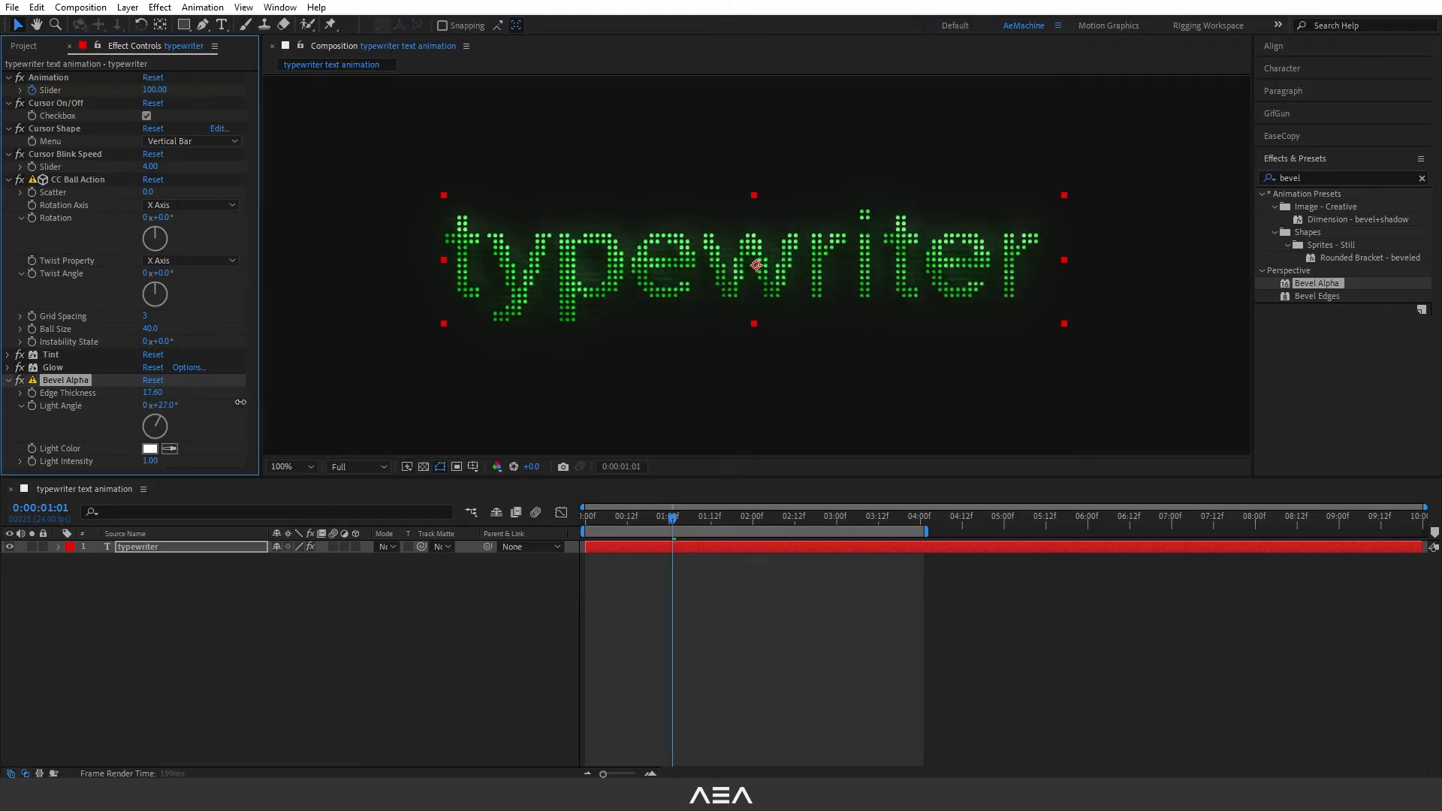
{"action": "left_click_drag", "start_coordinate": [152, 393], "coordinate": [170, 392]}
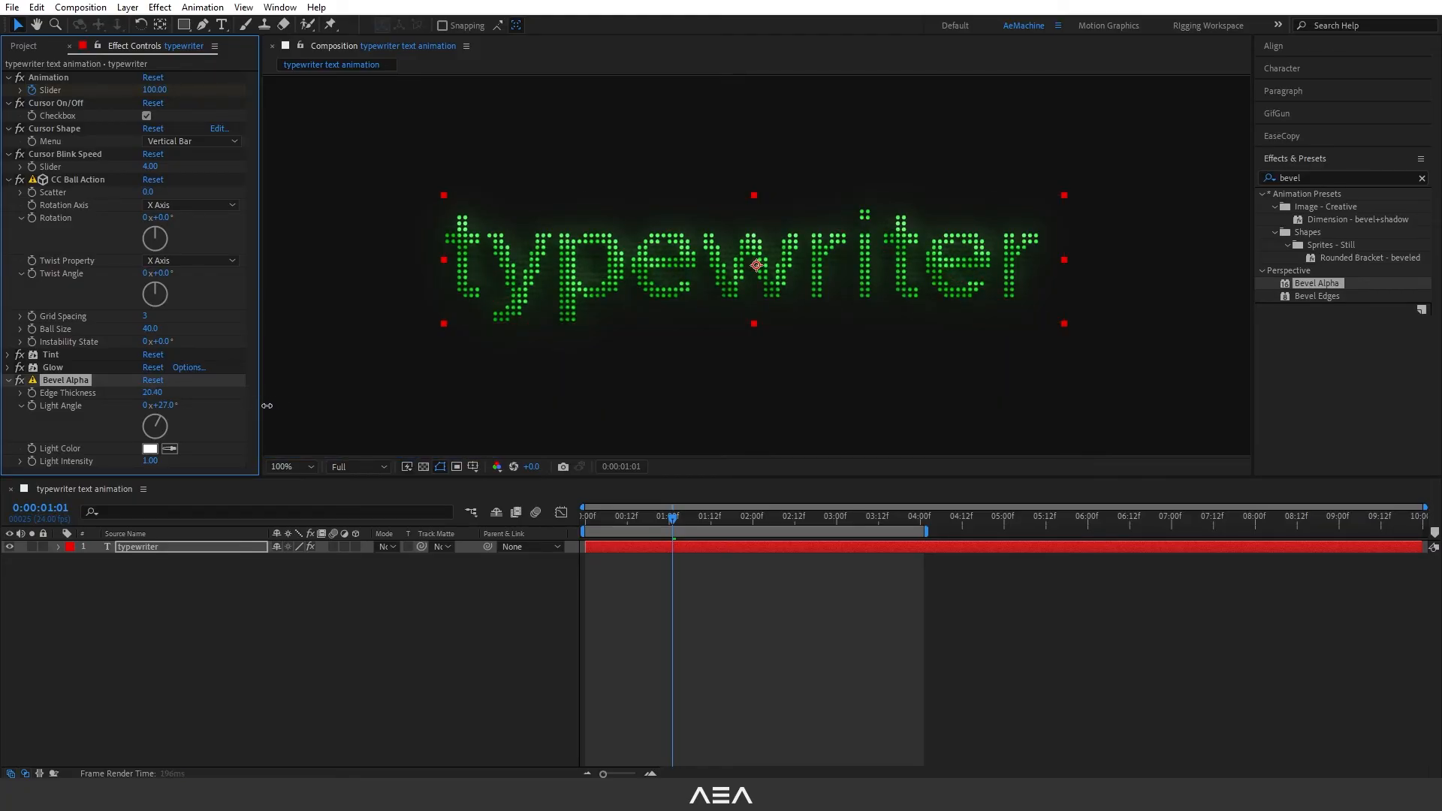
{"action": "left_click", "coordinate": [288, 466]}
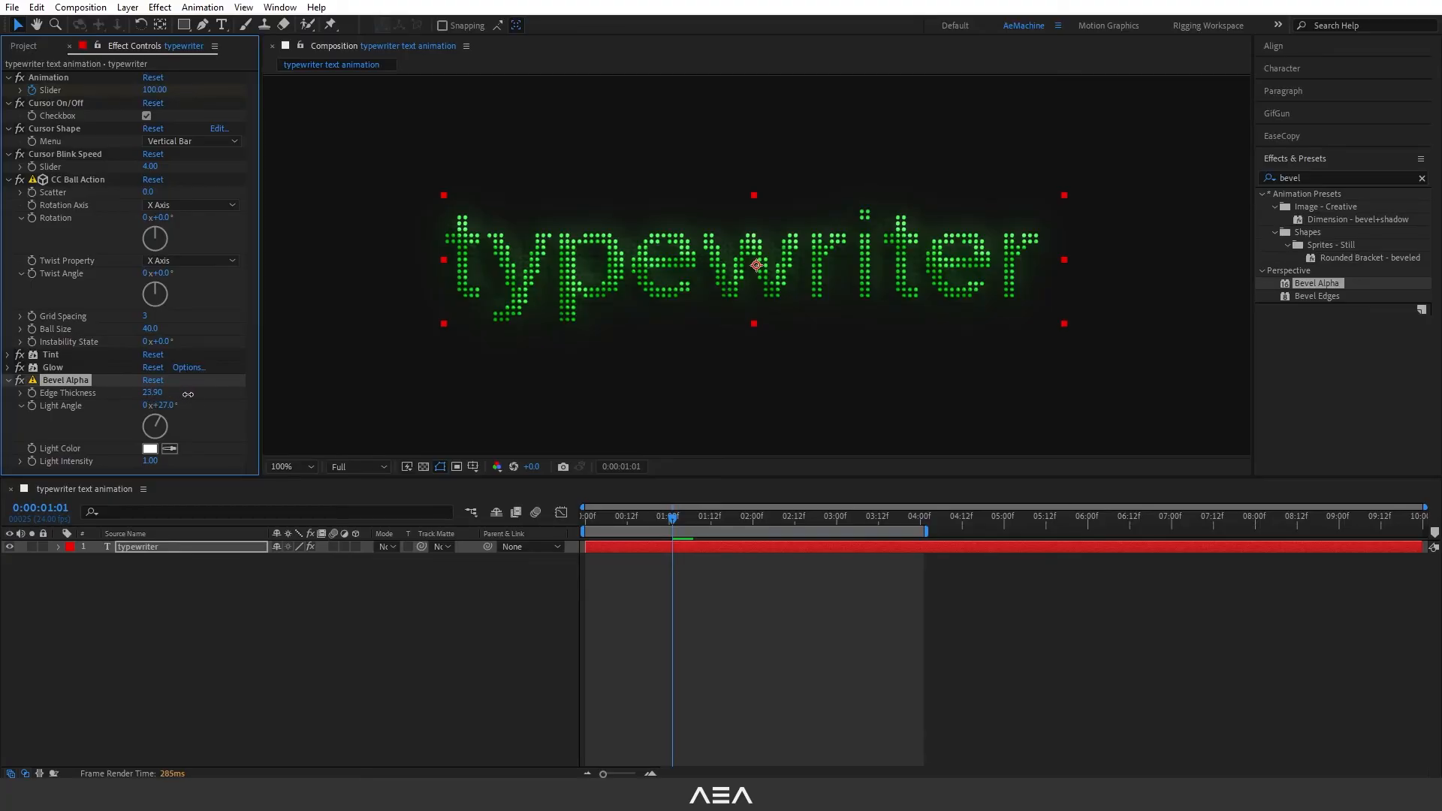
{"action": "left_click", "coordinate": [154, 392]}
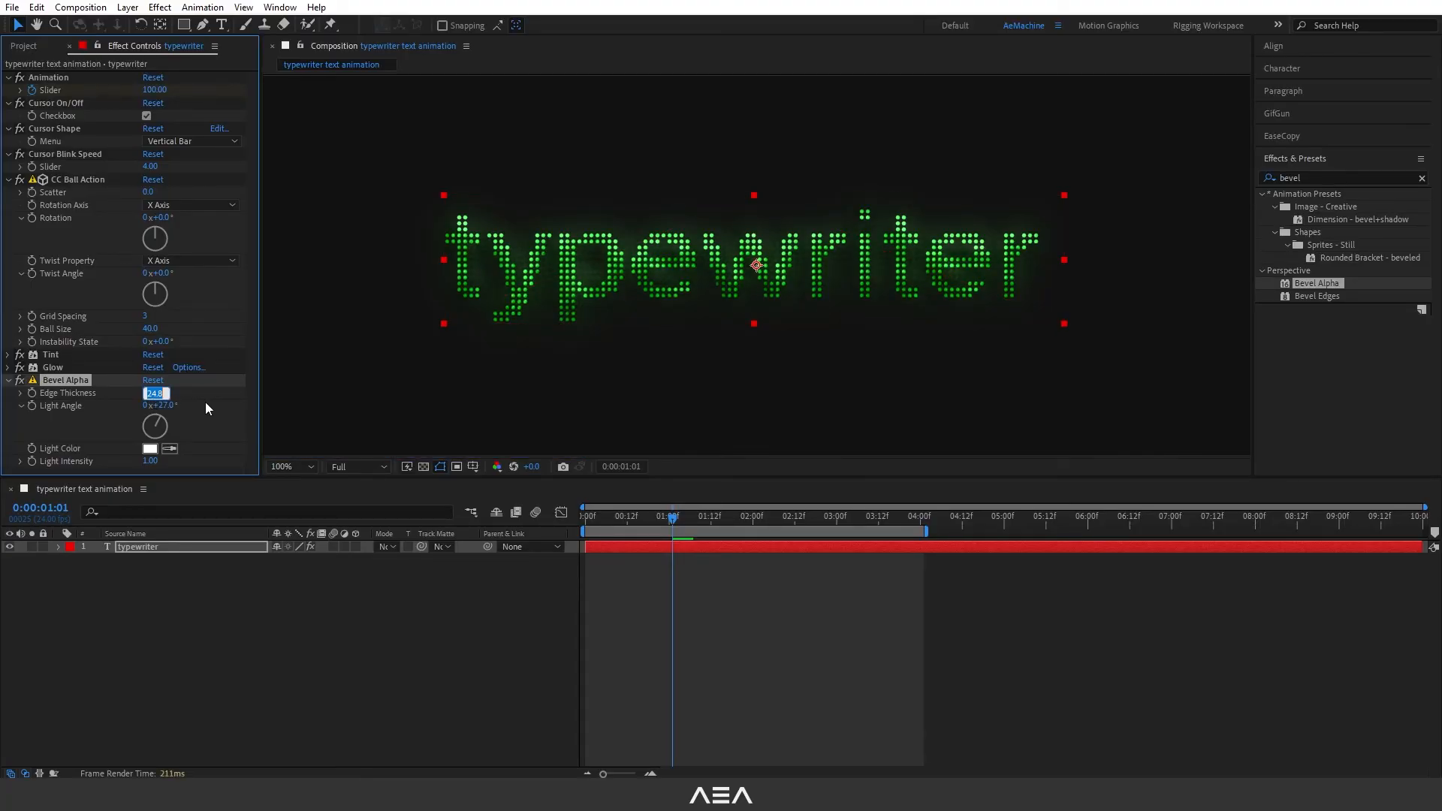
{"action": "type", "text": "25"}
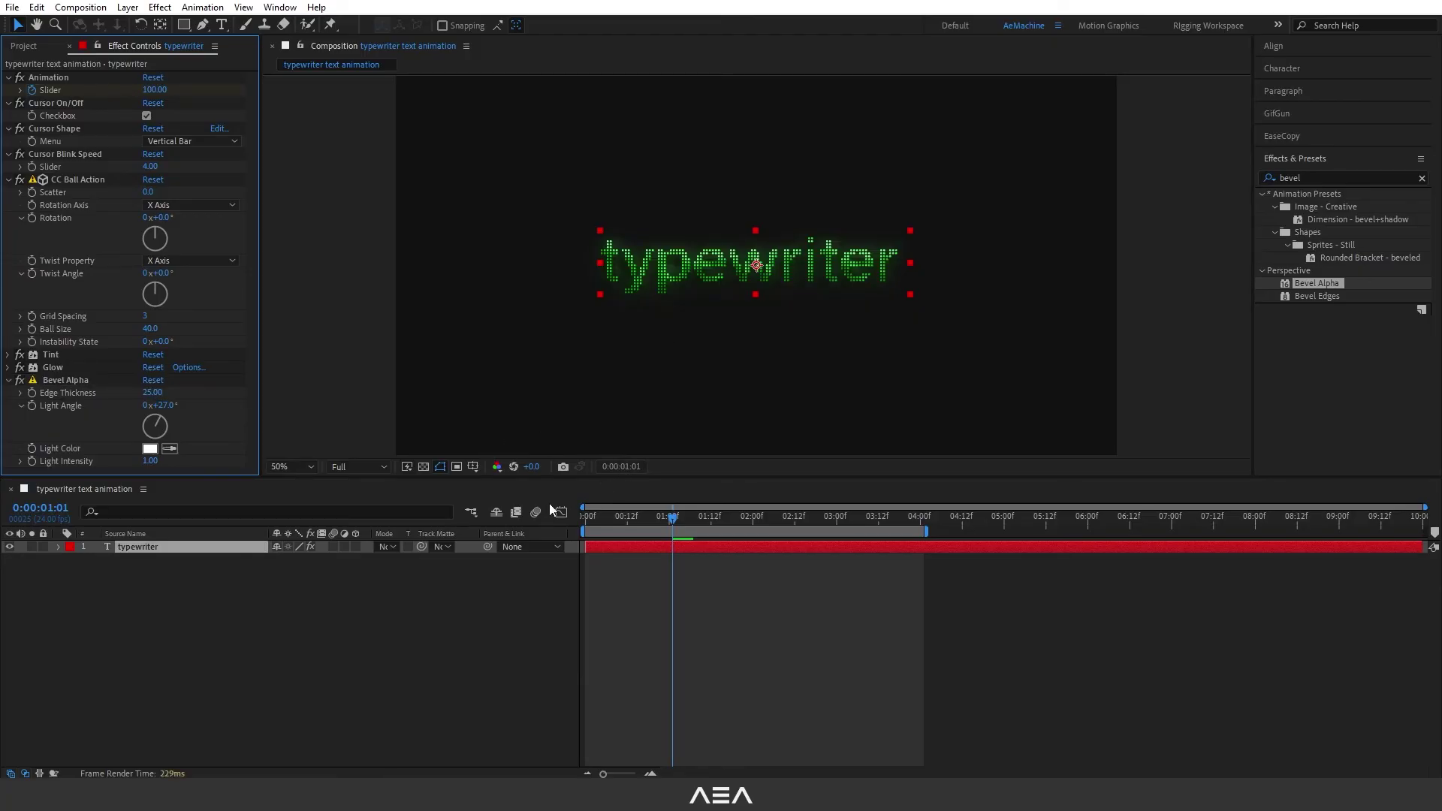
{"action": "mouse_move", "coordinate": [15, 388]}
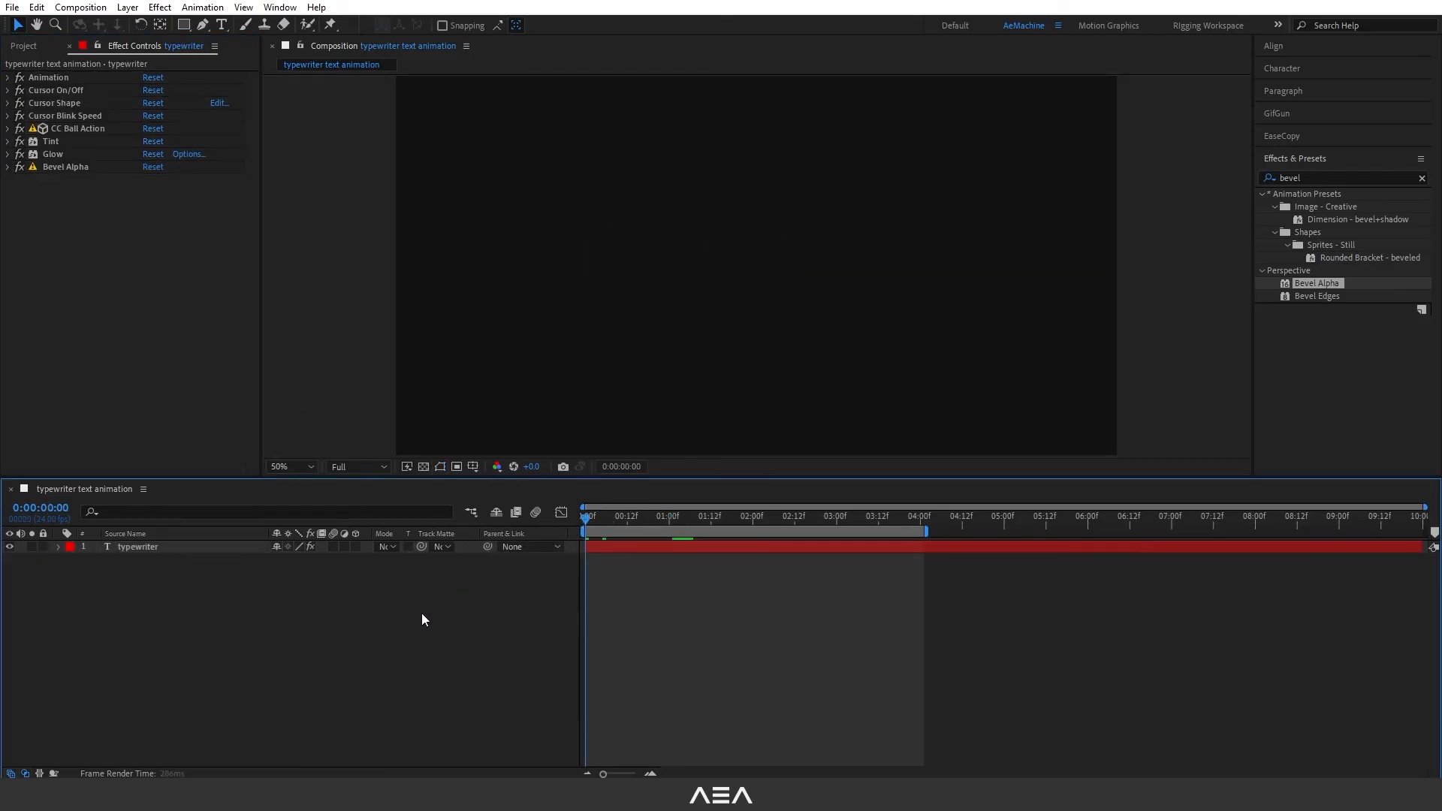
Deselect the text layer and play the typewriter animation preview from frame 0
{"action": "left_click", "coordinate": [649, 517]}
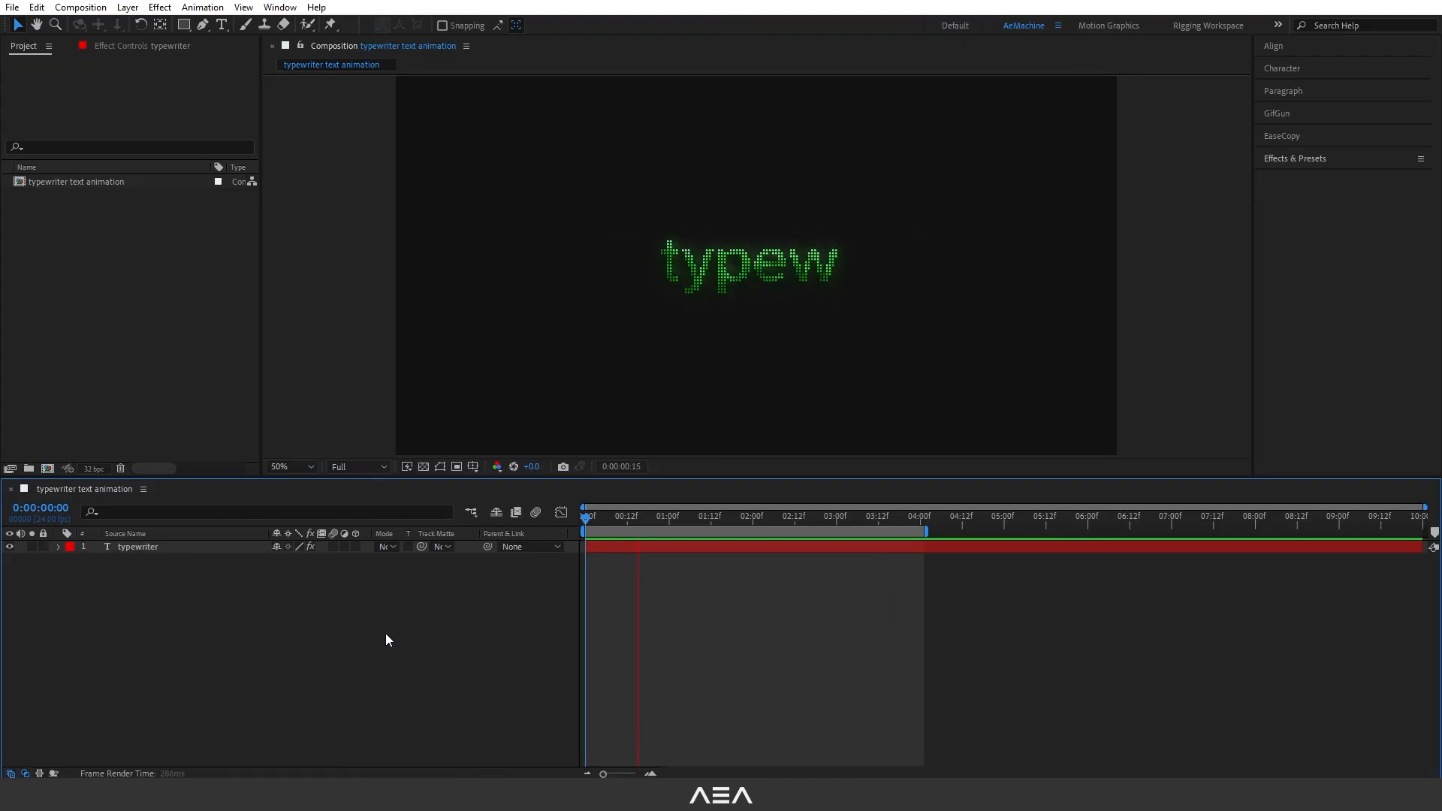
{"action": "left_click", "coordinate": [796, 516]}
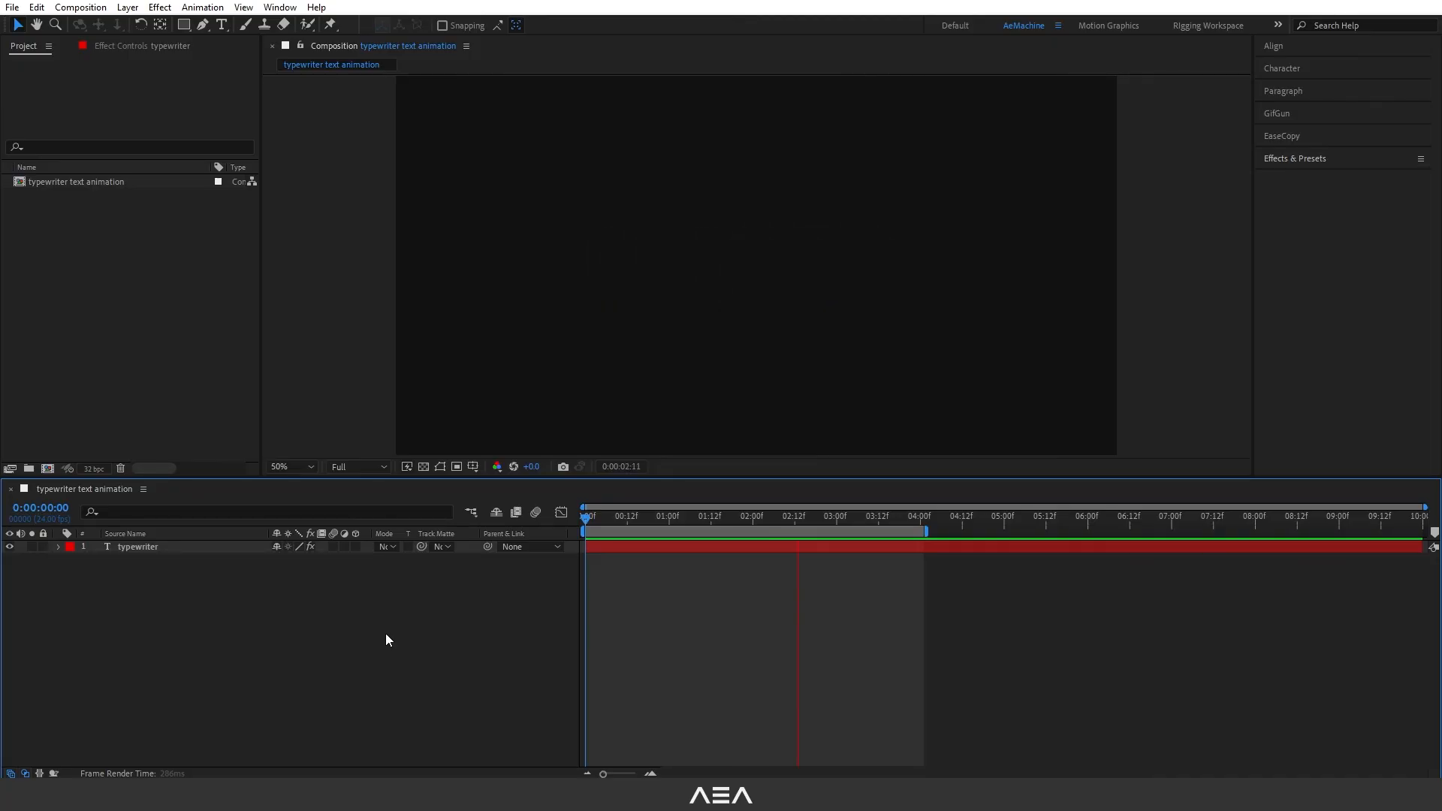